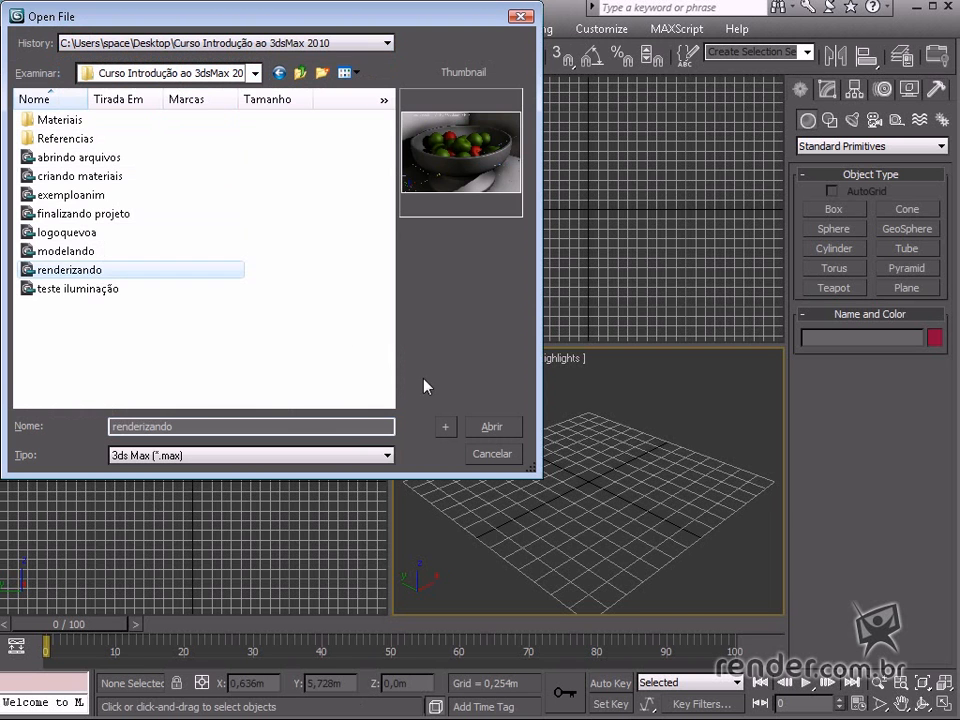
# Step: Open the renderizando.max scene of the apple bowl with lights and camera
pyautogui.click(492, 426)
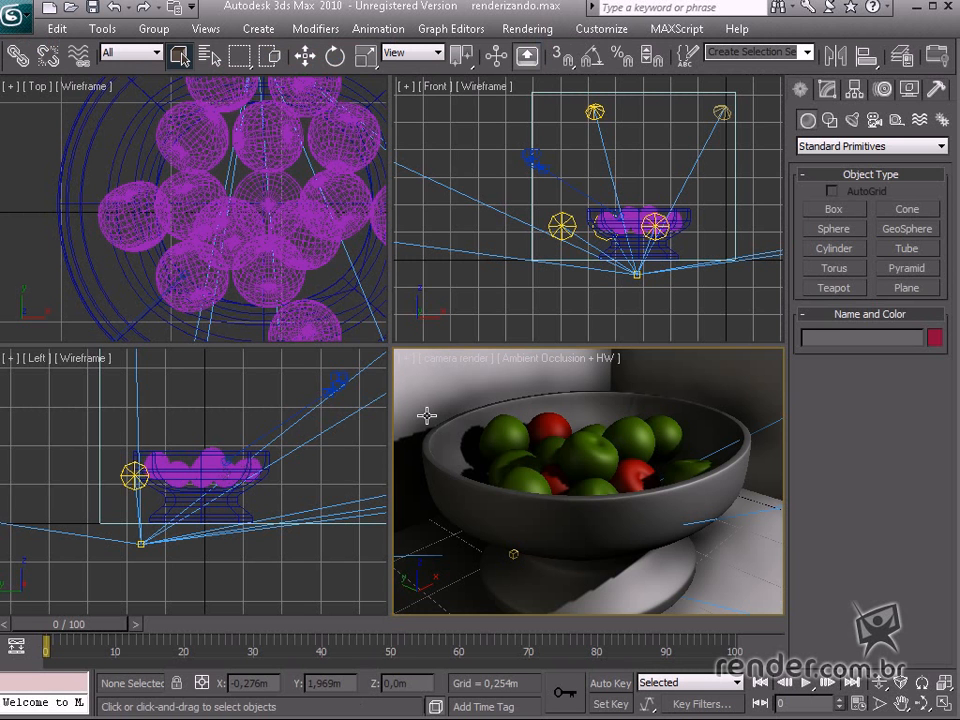
pyautogui.moveTo(506, 490)
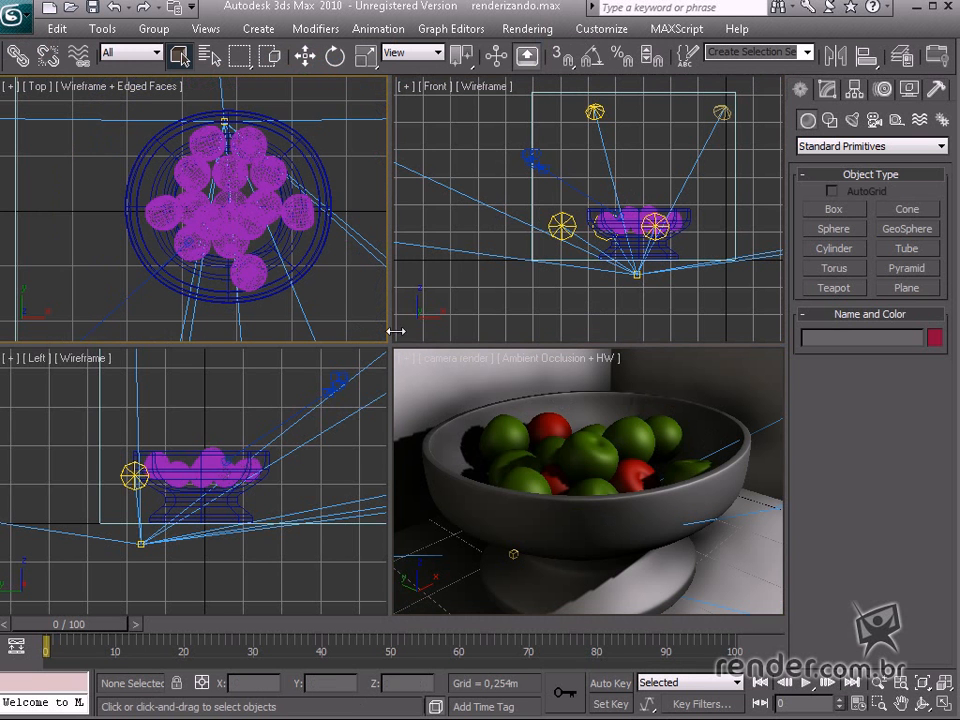
pyautogui.moveTo(436, 370)
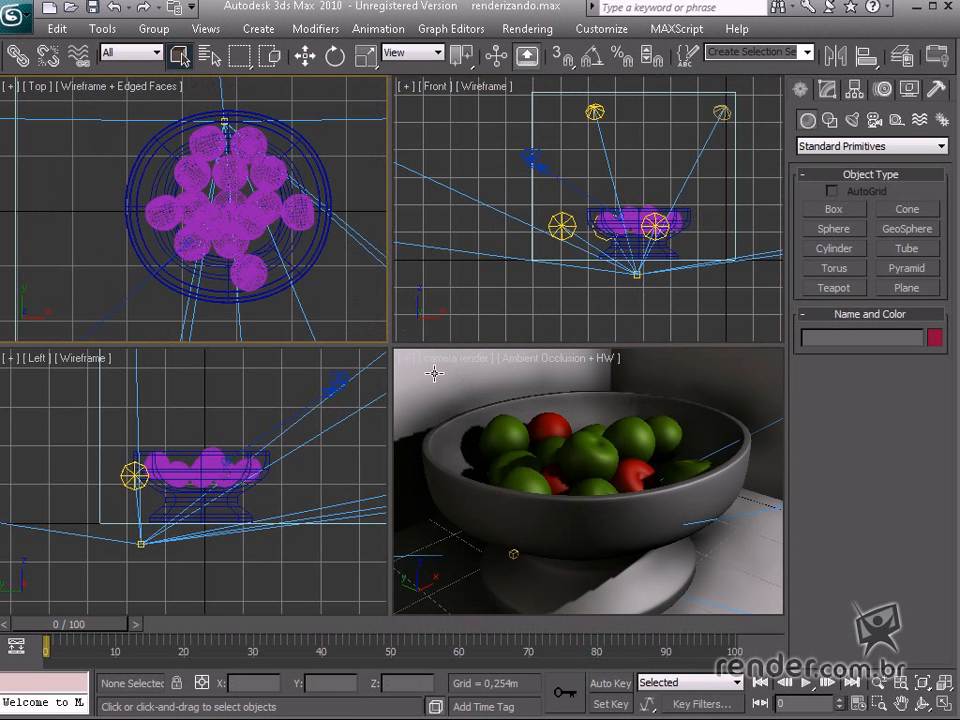
pyautogui.moveTo(504, 362)
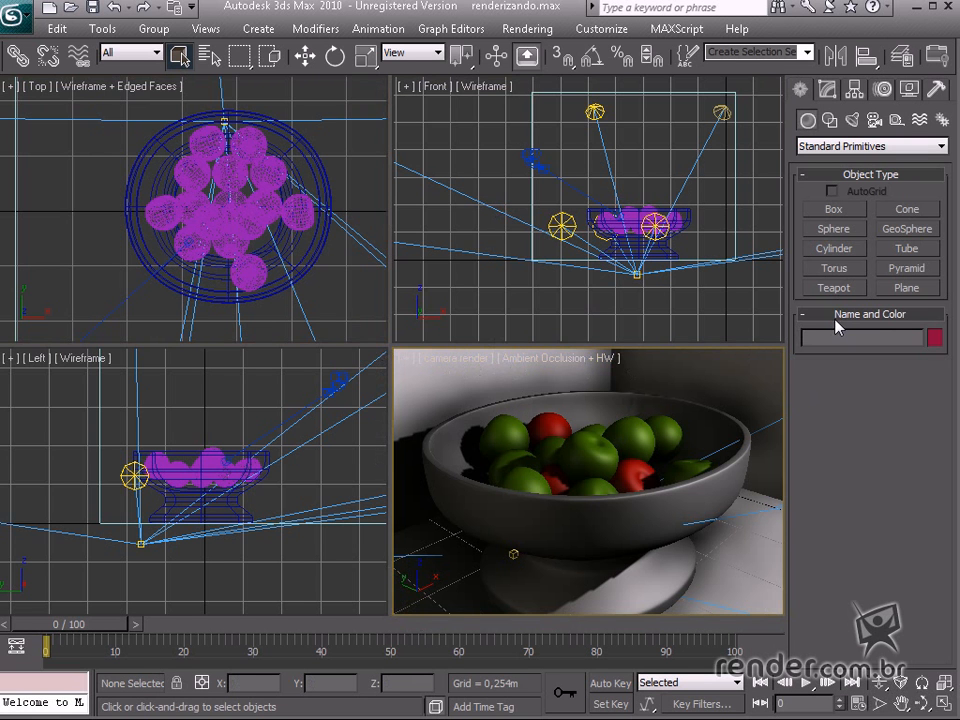
pyautogui.moveTo(816, 338)
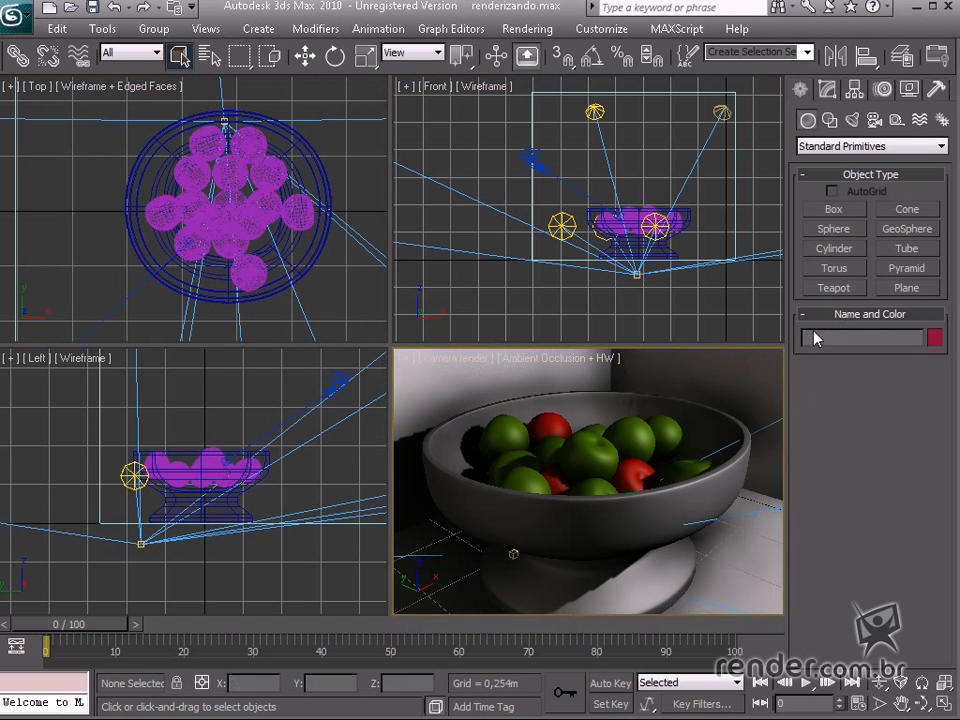
# Step: Render the apple bowl from the camera render viewport via Rendering > Render
pyautogui.click(528, 28)
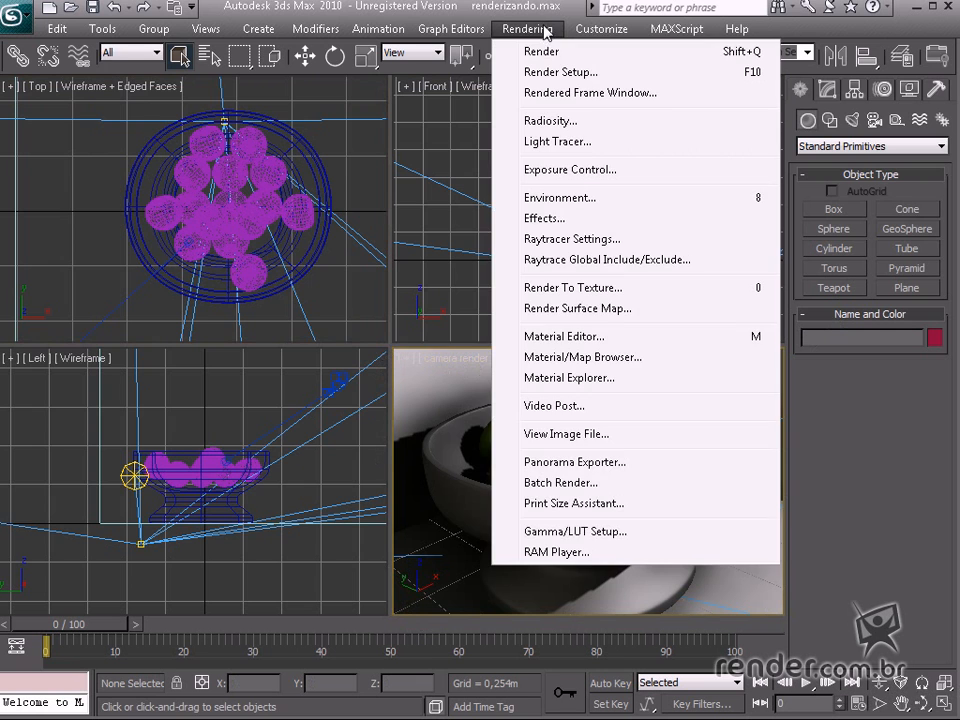
pyautogui.click(540, 52)
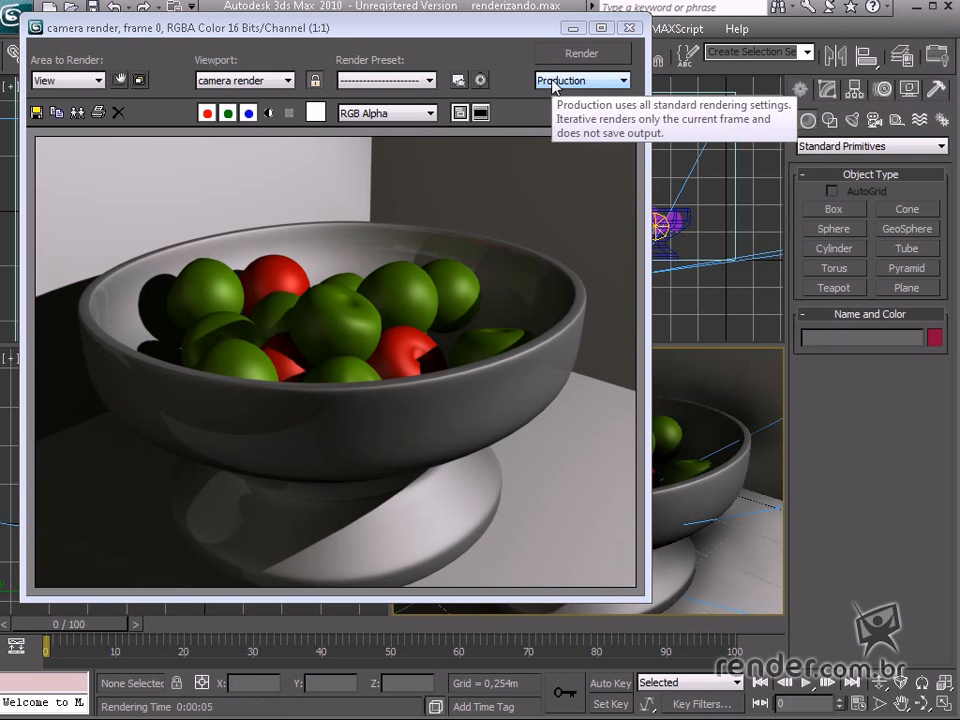
pyautogui.moveTo(464, 104)
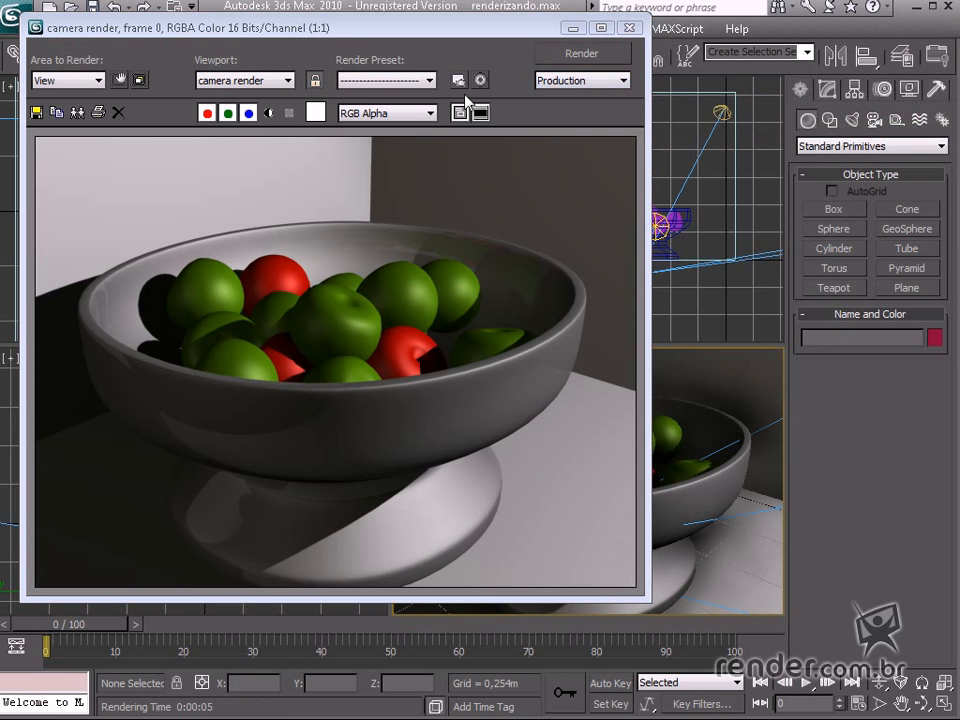
pyautogui.moveTo(464, 68)
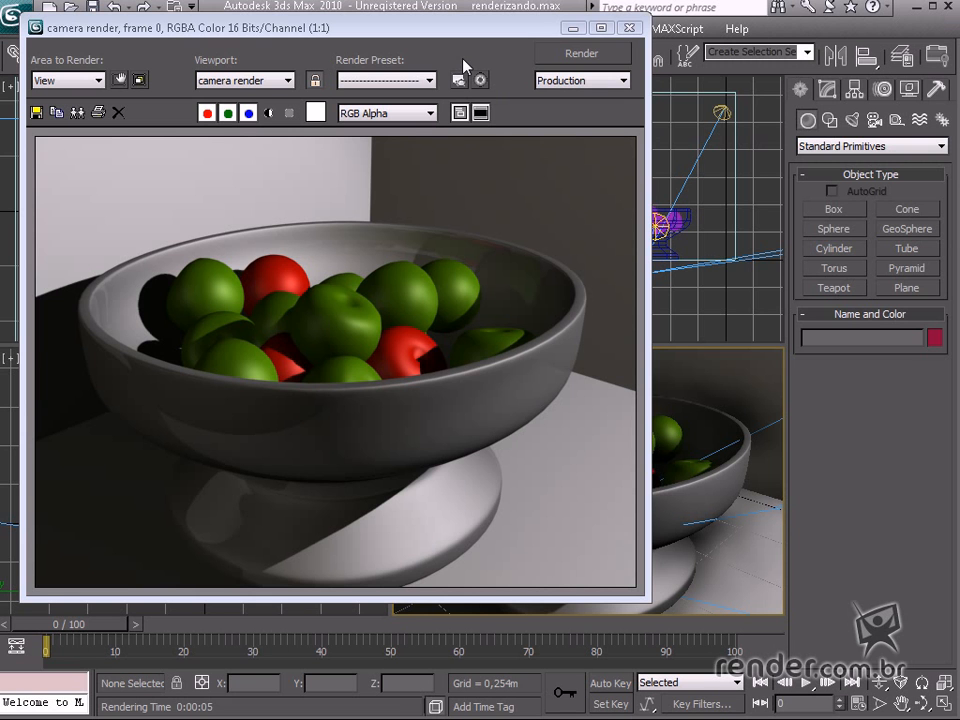
pyautogui.moveTo(616, 140)
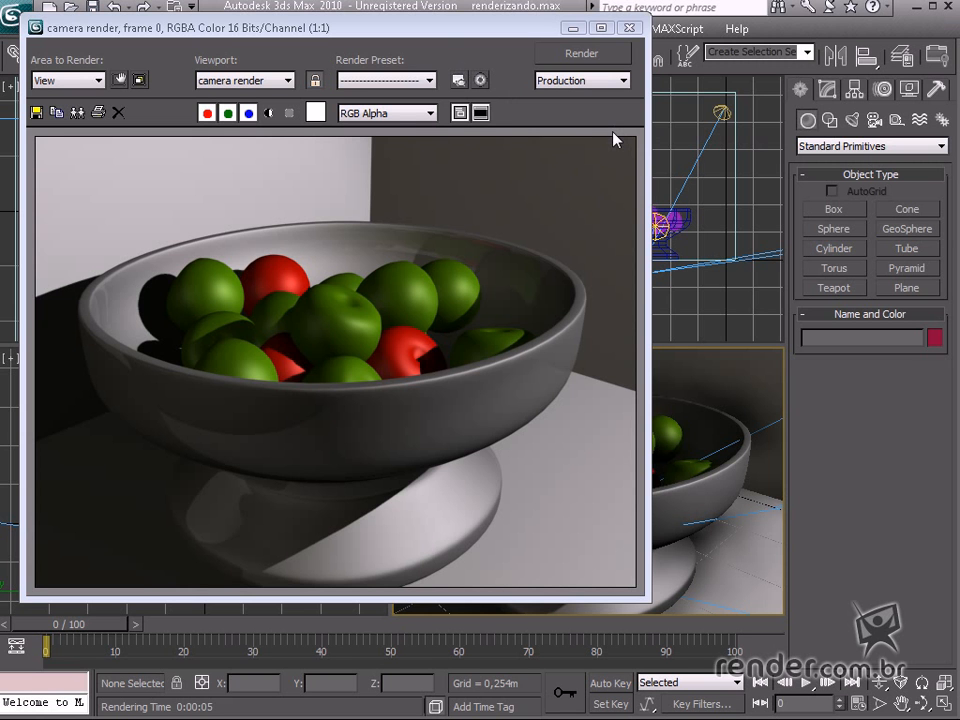
pyautogui.moveTo(648, 158)
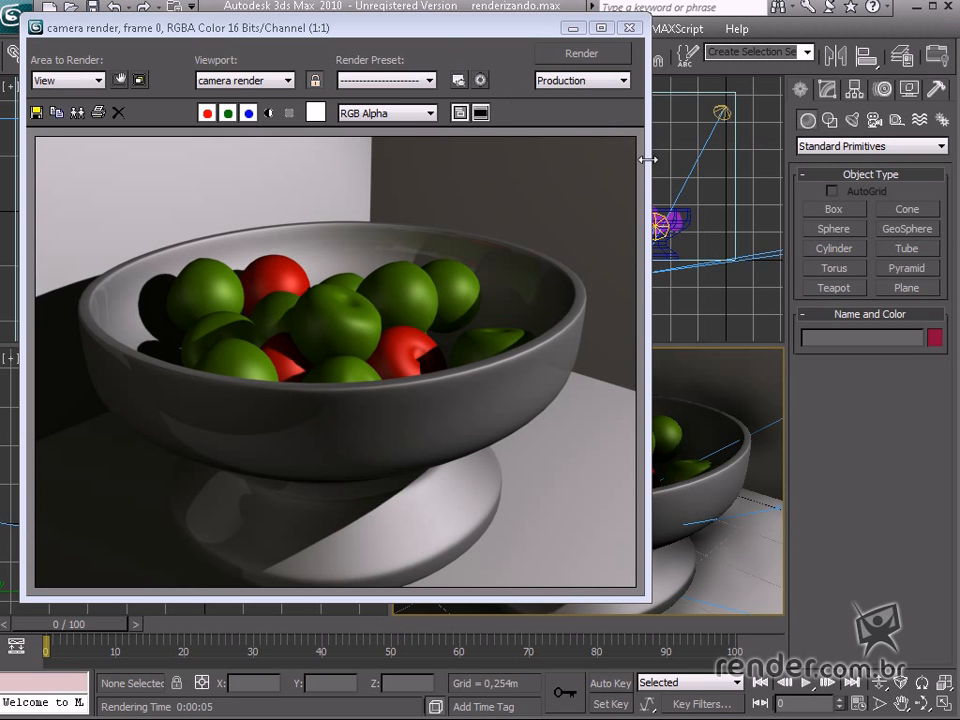
pyautogui.moveTo(568, 504)
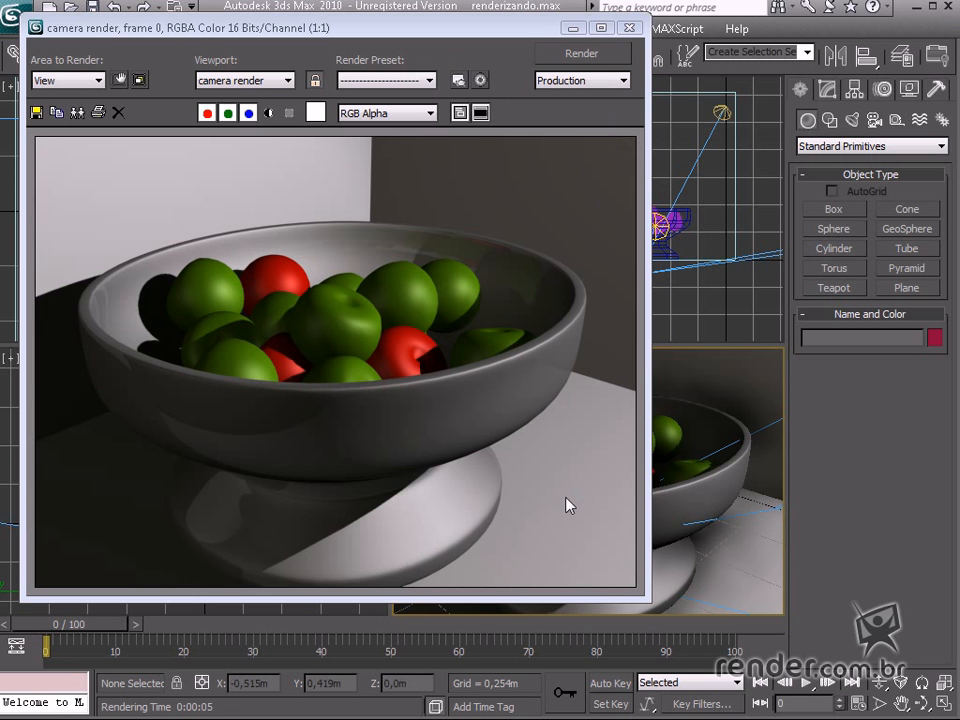
pyautogui.moveTo(644, 496)
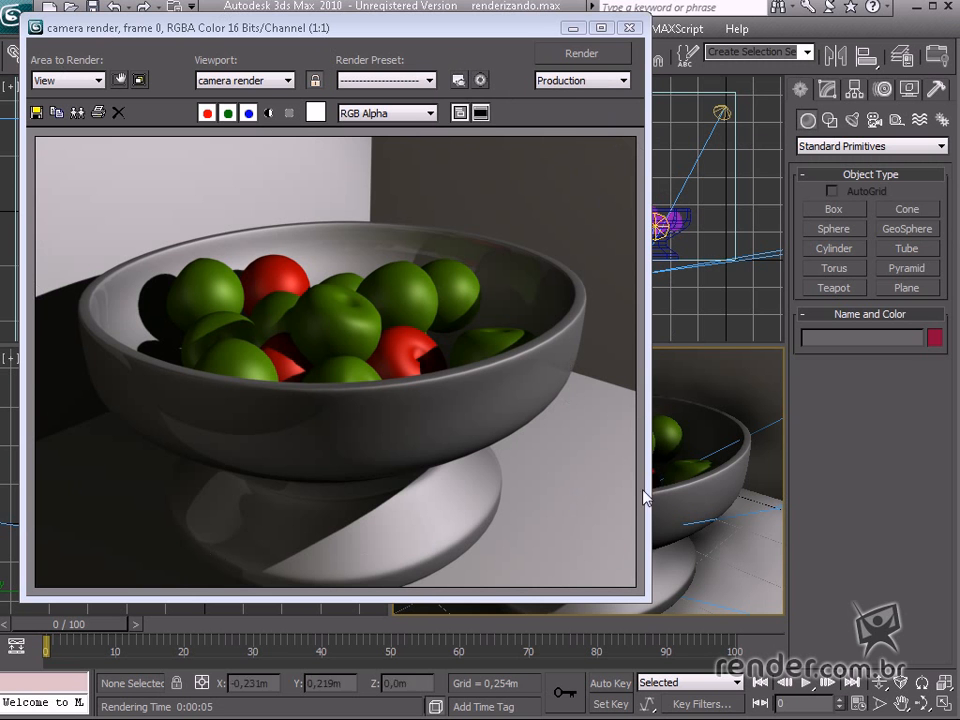
pyautogui.moveTo(556, 90)
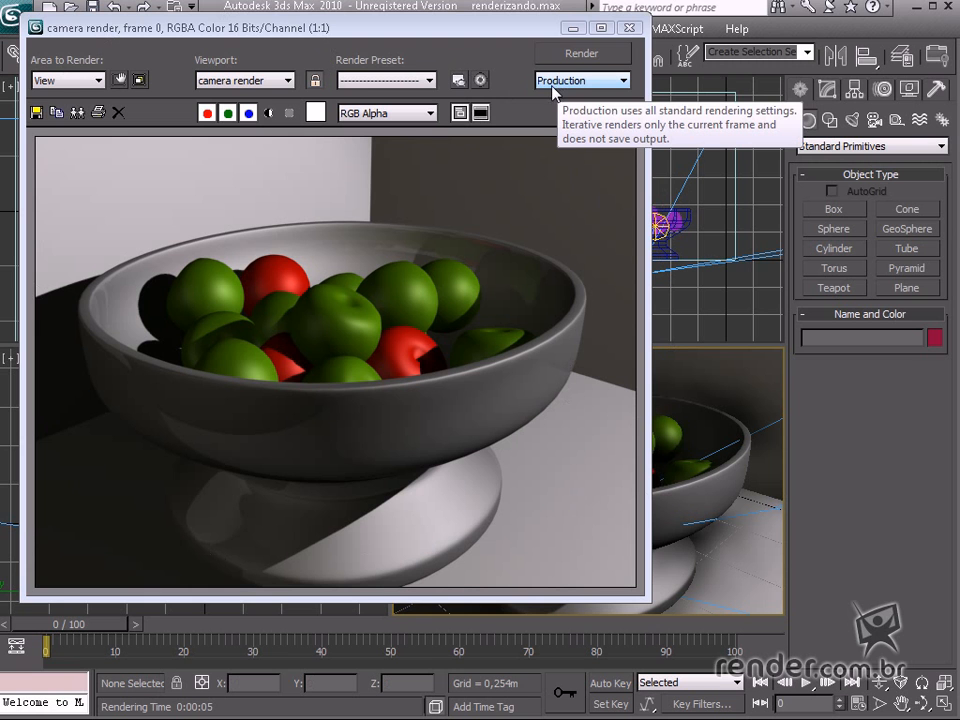
pyautogui.moveTo(68, 80)
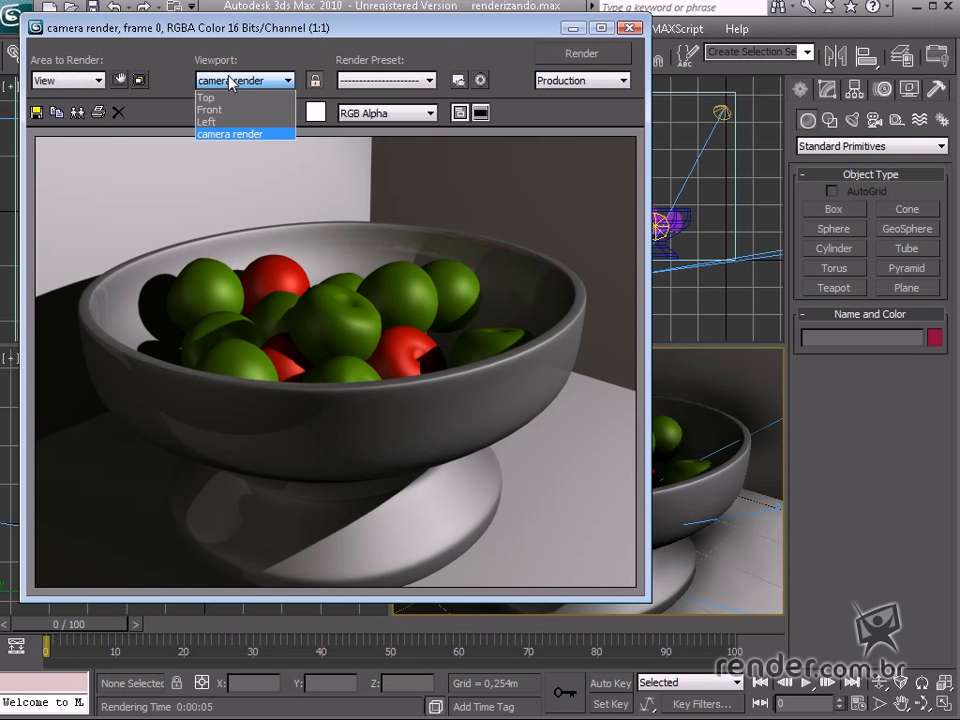
pyautogui.click(228, 132)
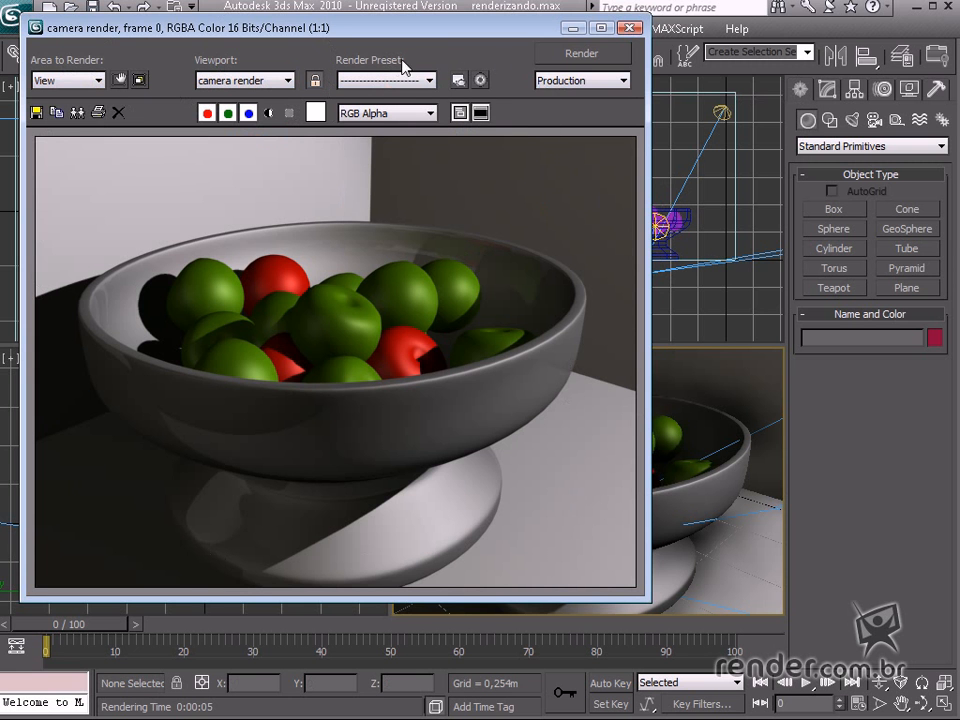
pyautogui.moveTo(632, 28)
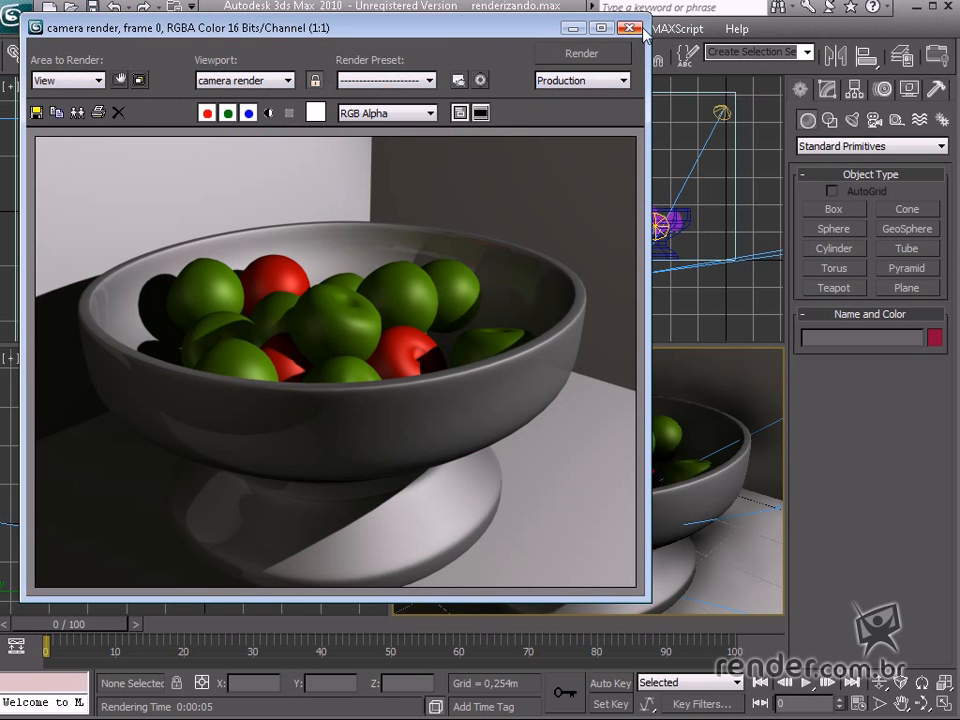
# Step: Close the Rendered Frame Window to return to the shaded camera view
pyautogui.click(630, 28)
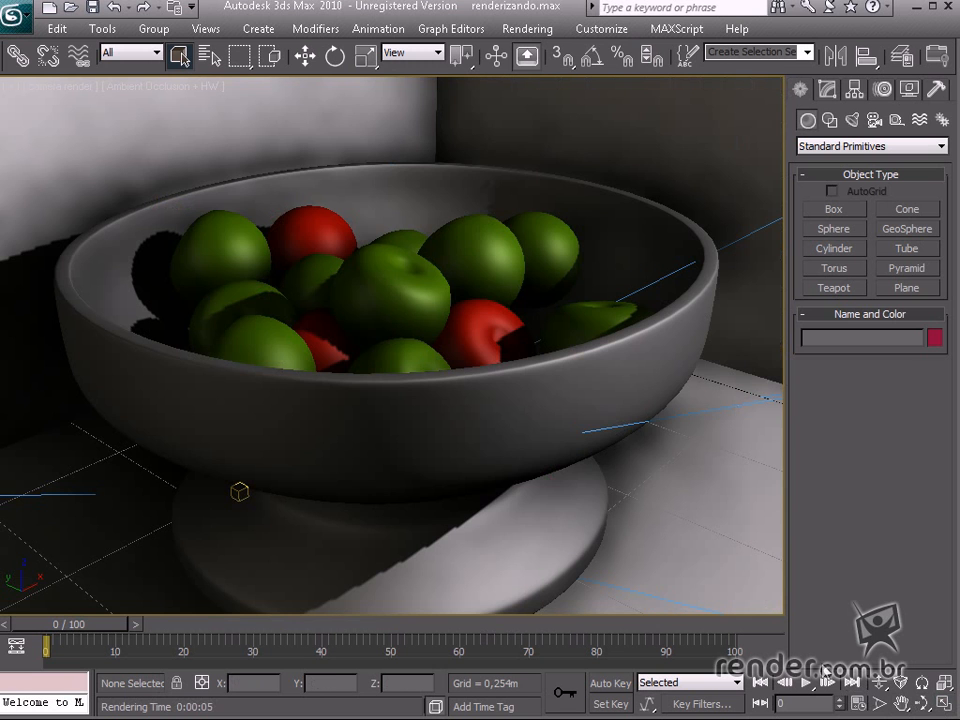
pyautogui.moveTo(656, 578)
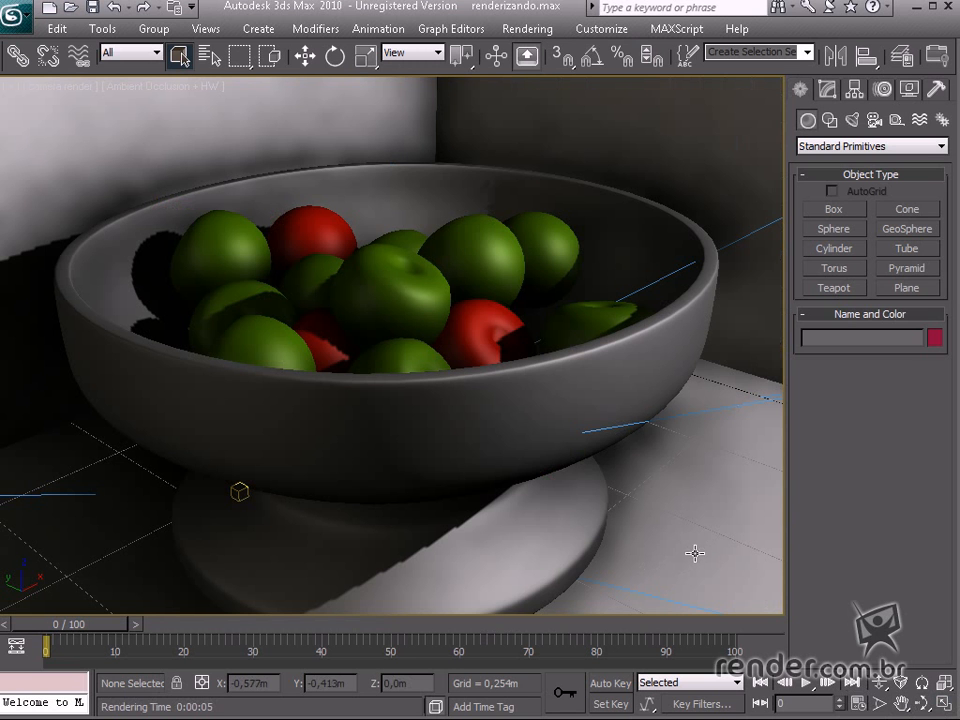
pyautogui.moveTo(684, 516)
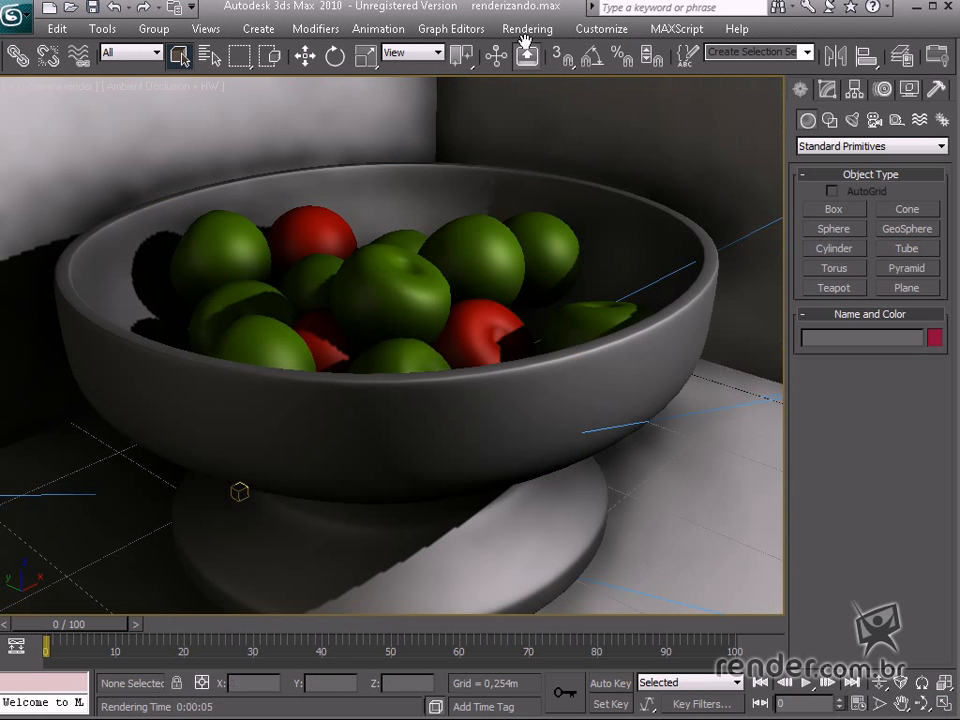
# Step: Bring up Render Setup on the Common parameters with Time Output at Single, moved aside
pyautogui.click(528, 28)
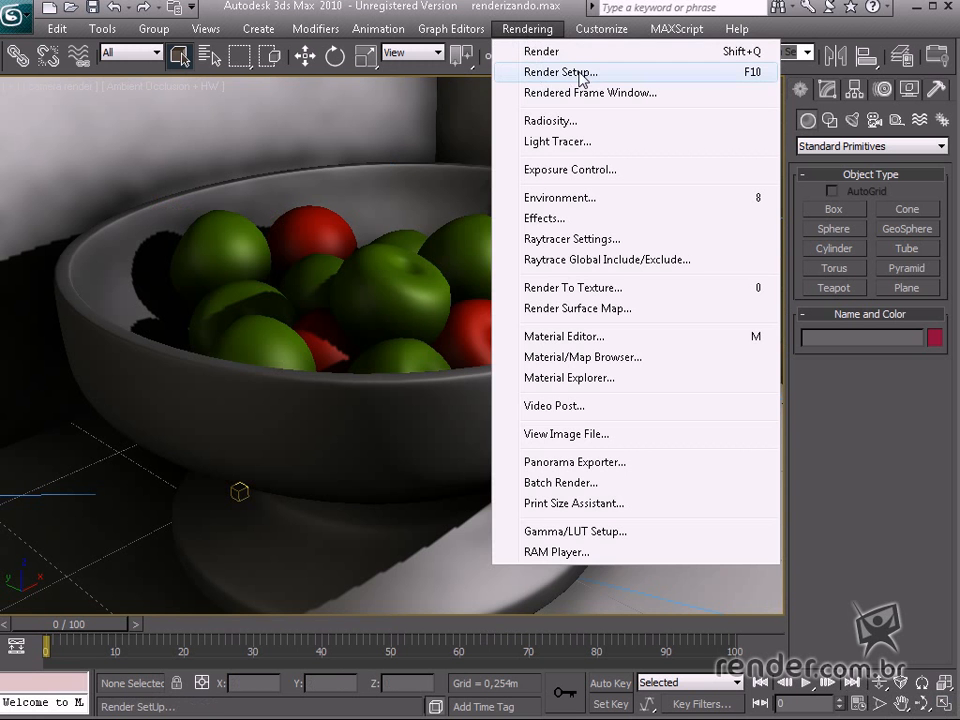
pyautogui.click(560, 72)
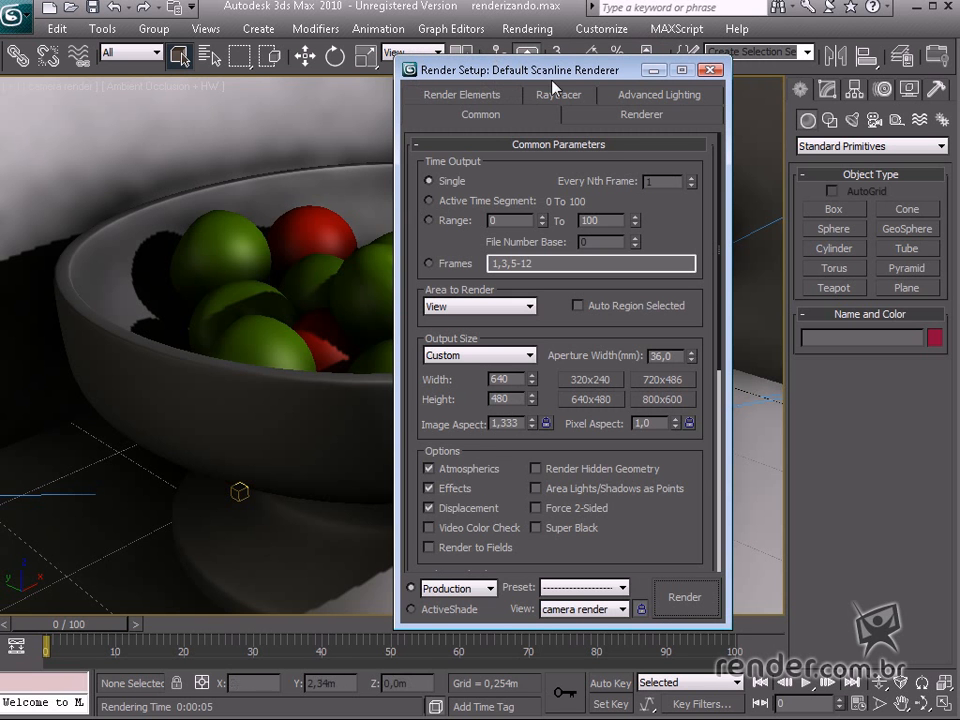
pyautogui.click(460, 114)
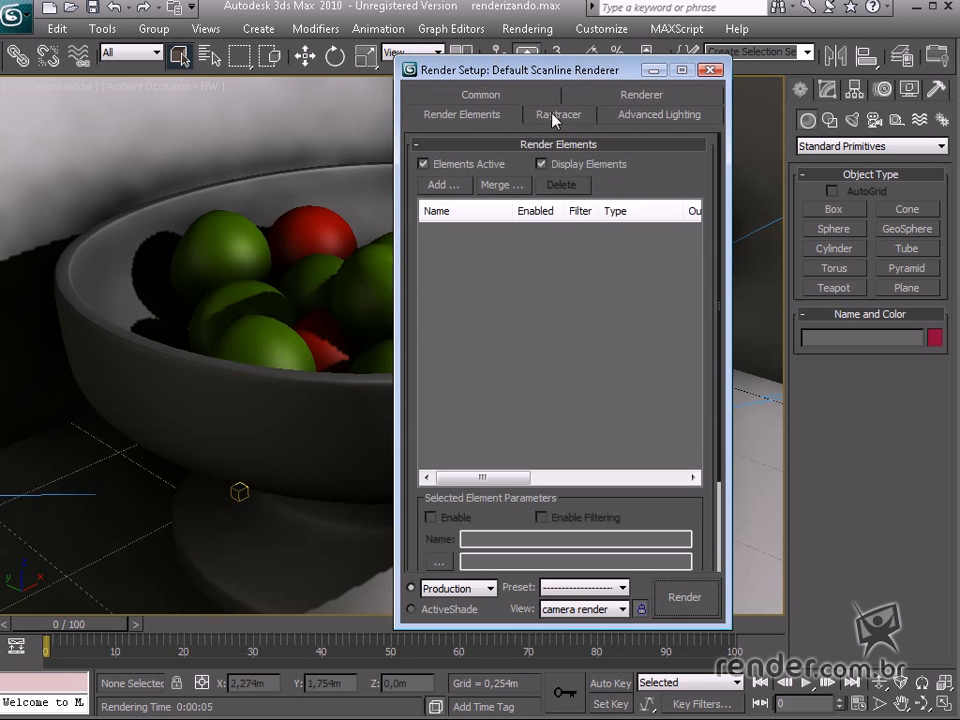
pyautogui.click(660, 114)
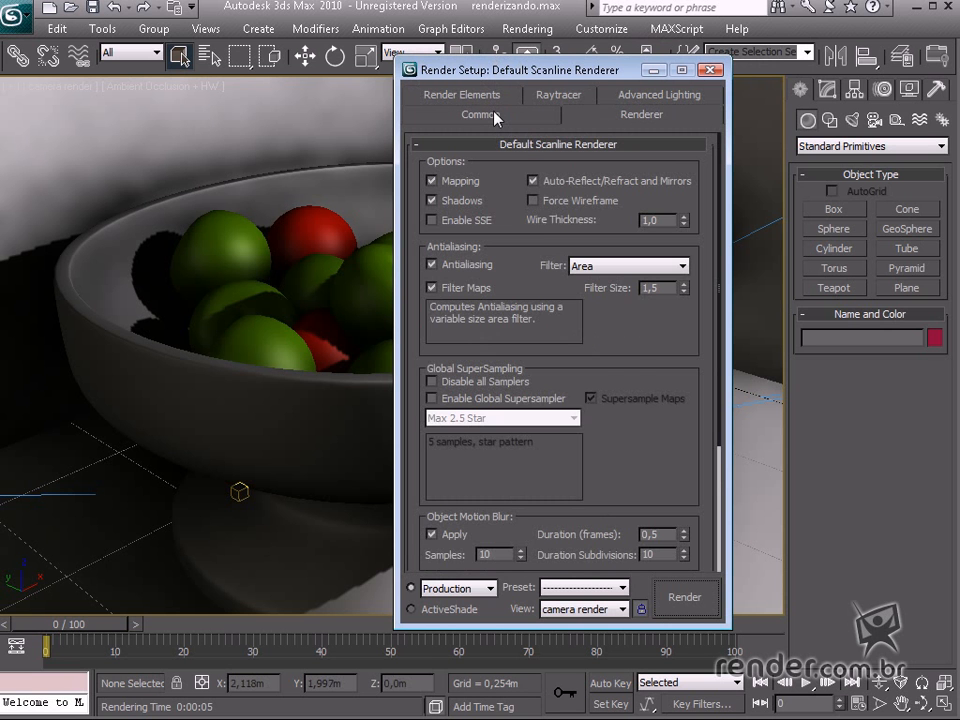
pyautogui.click(480, 114)
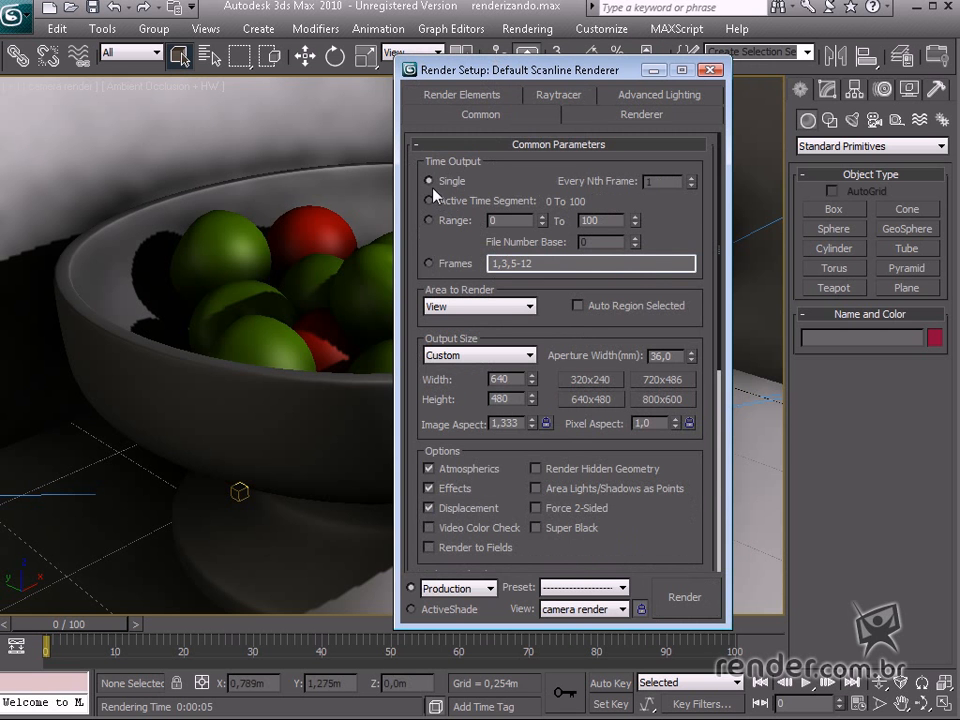
pyautogui.moveTo(520, 70); pyautogui.dragTo(700, 70)
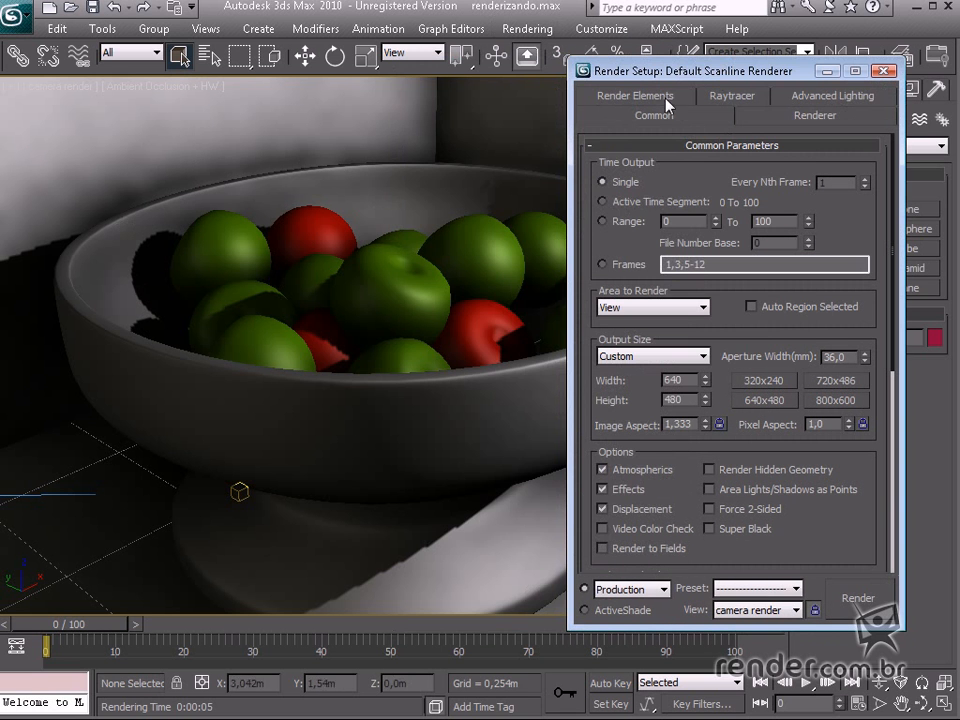
pyautogui.moveTo(516, 340)
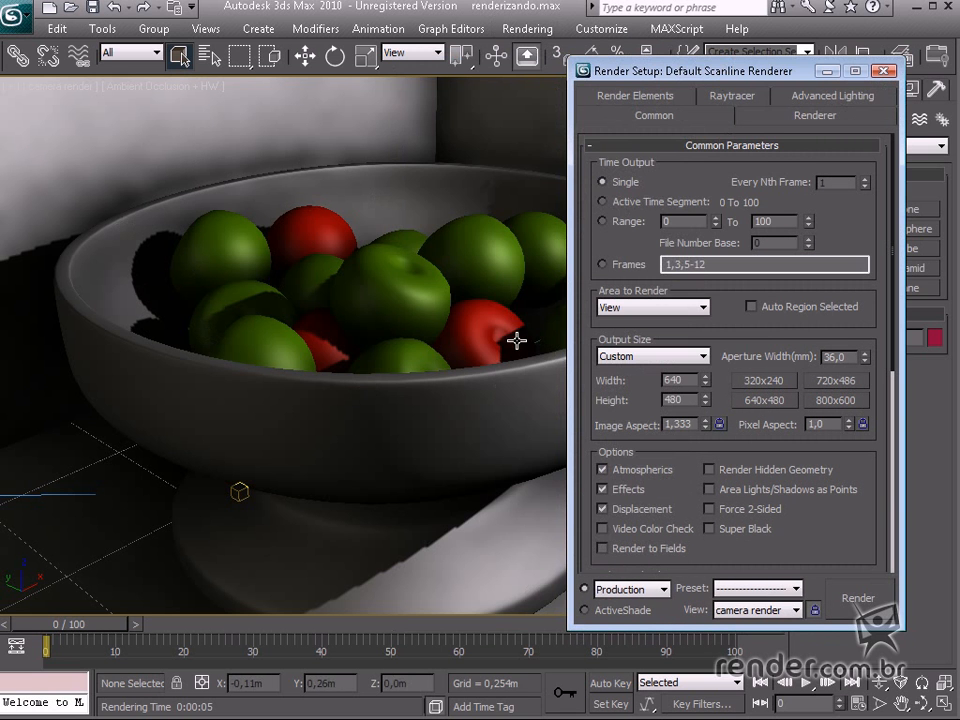
pyautogui.moveTo(524, 320)
pyautogui.write('30')
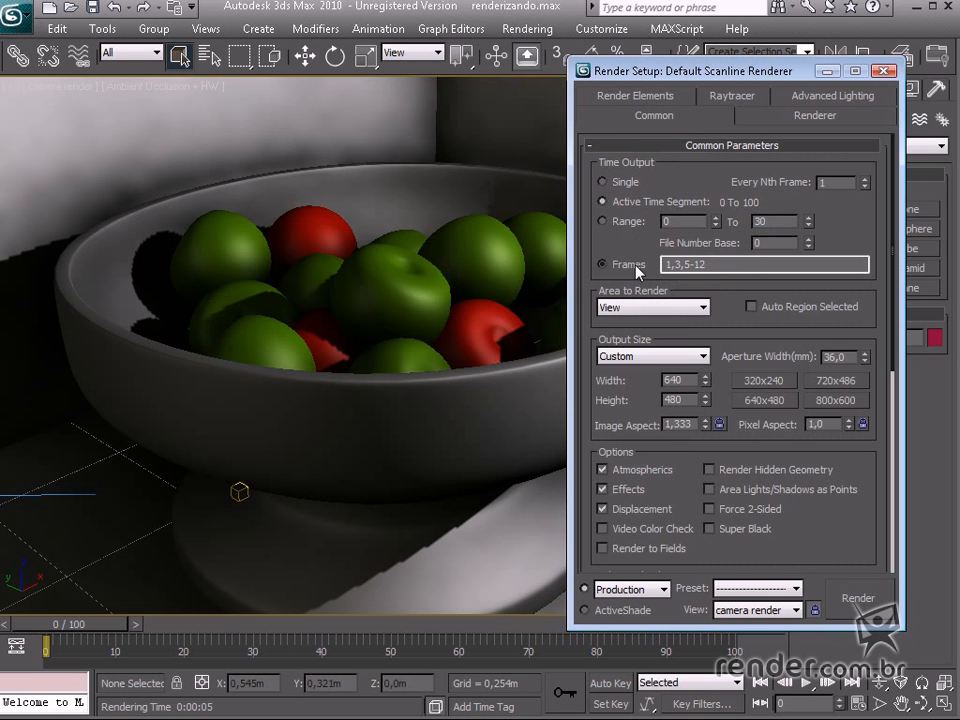
pyautogui.moveTo(638, 192)
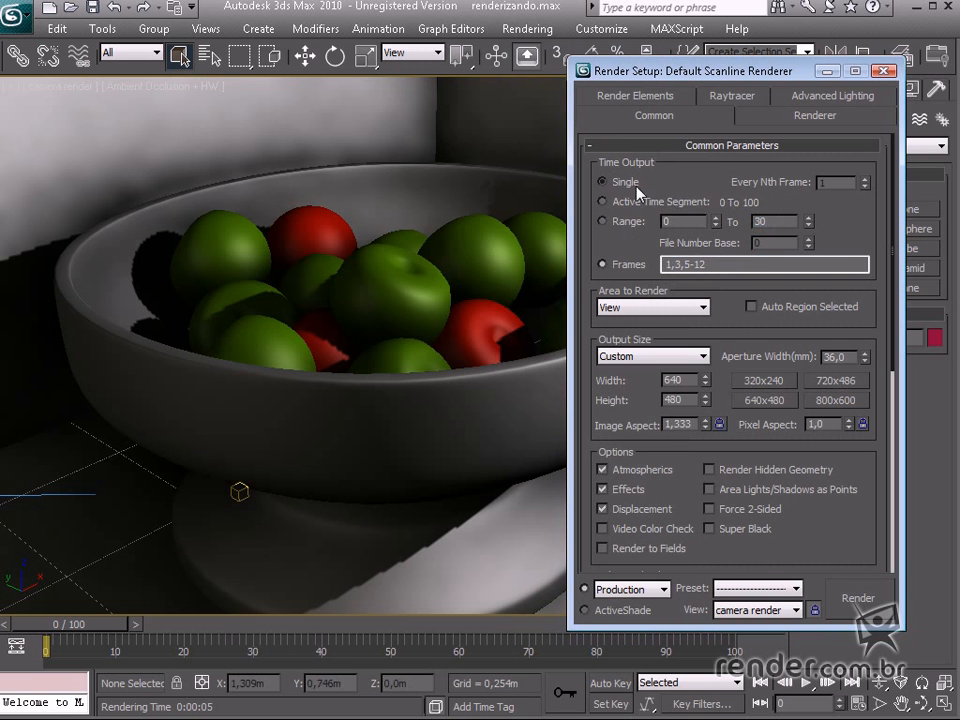
pyautogui.moveTo(744, 436)
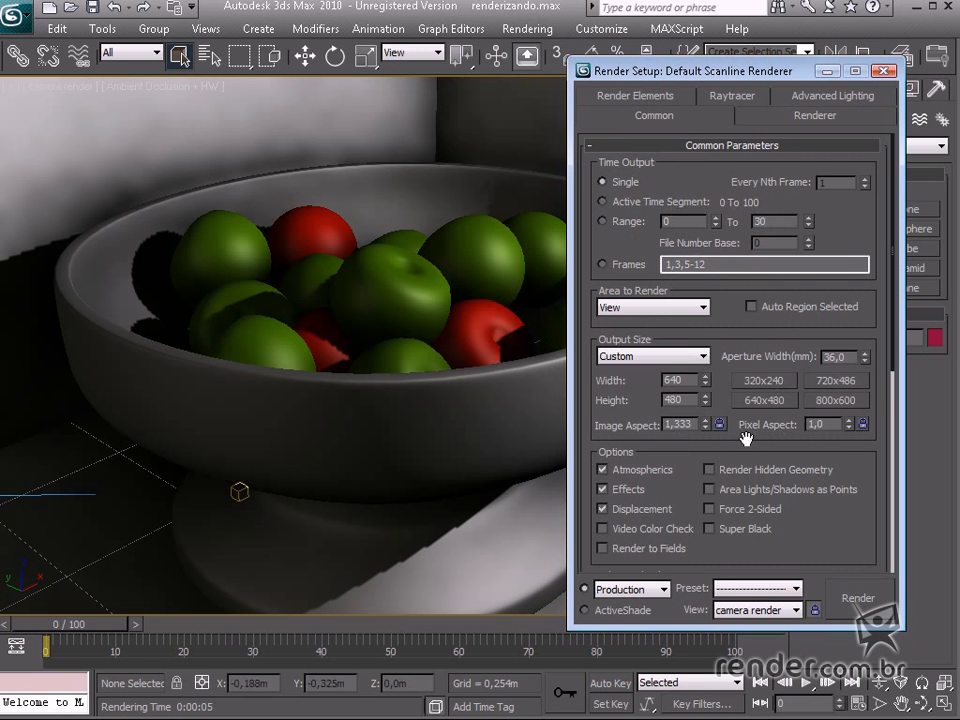
# Step: Set Output Size to the NTSC DV (video) preset at 720 × 480 after trying other presets
pyautogui.scroll(-3)
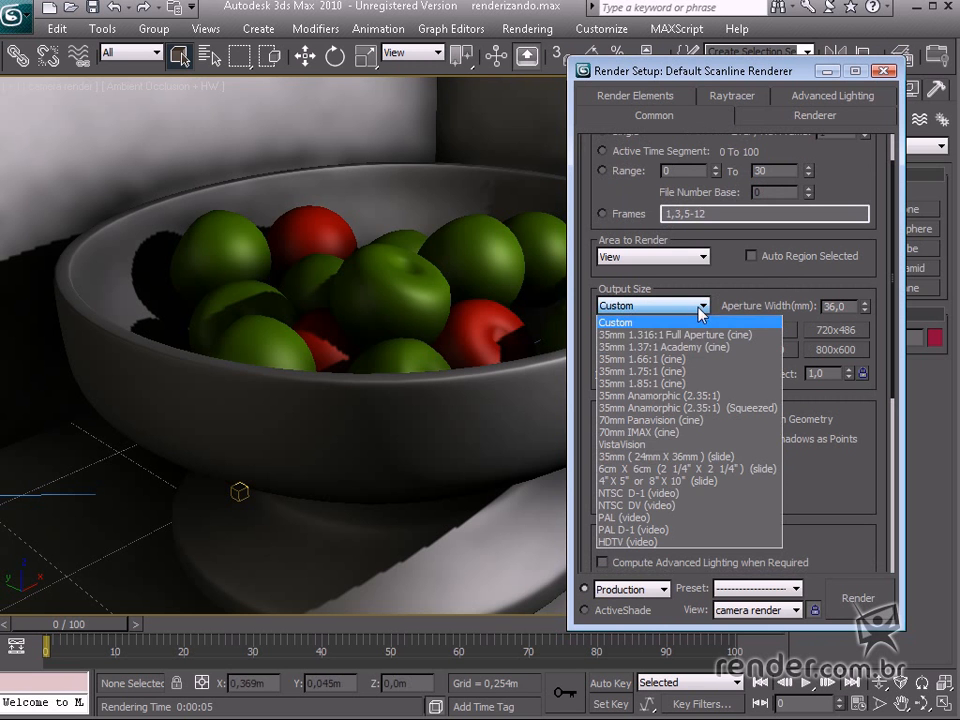
pyautogui.moveTo(640, 516)
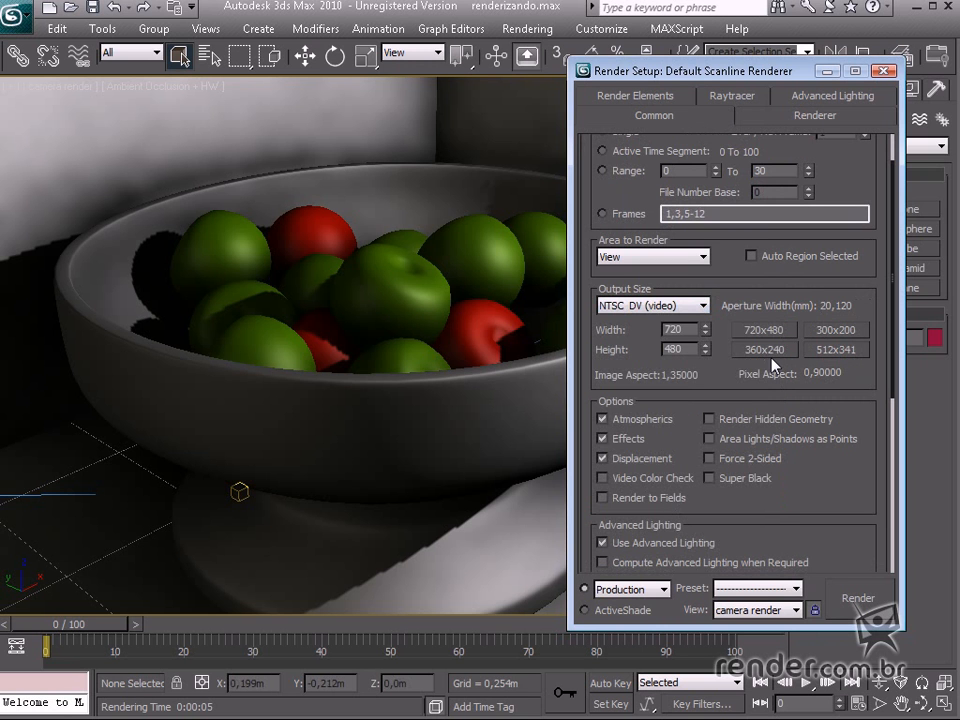
pyautogui.click(836, 348)
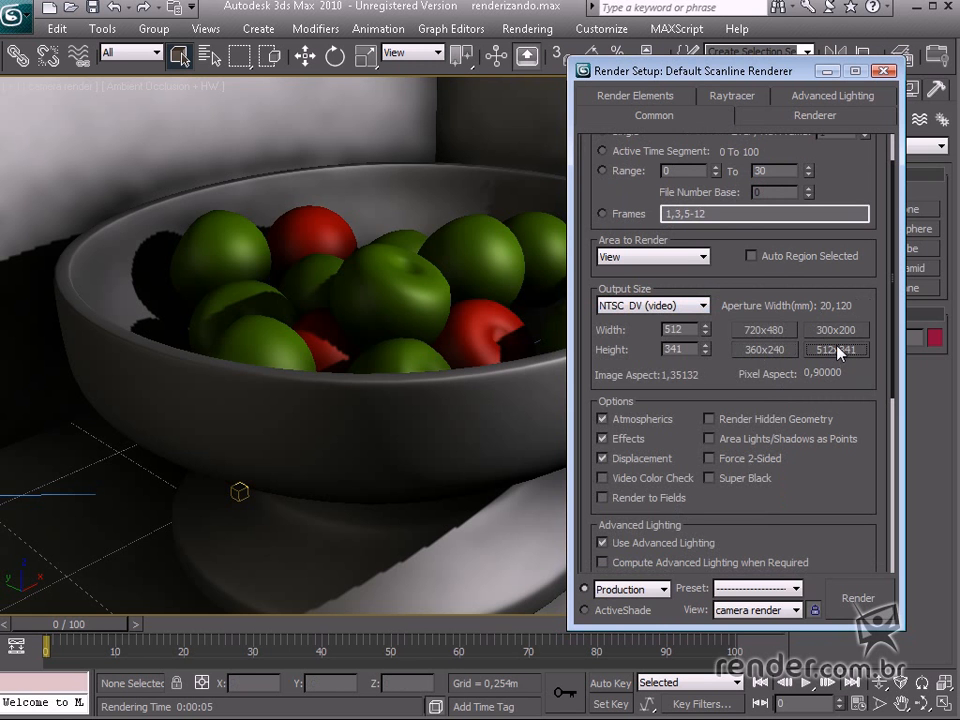
pyautogui.click(836, 328)
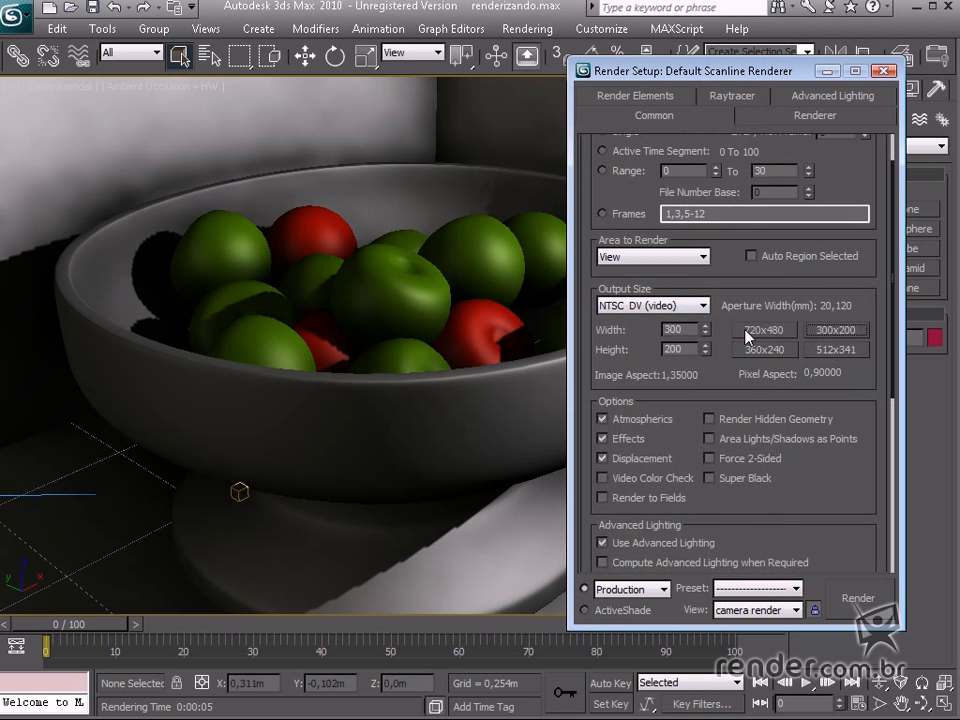
pyautogui.click(764, 328)
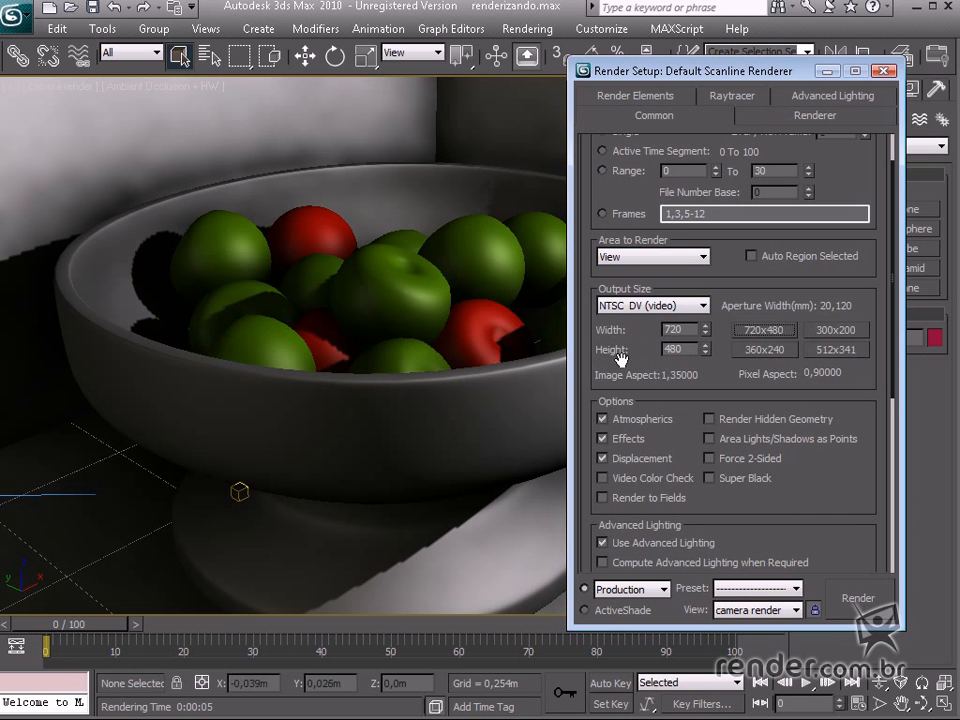
pyautogui.moveTo(712, 384)
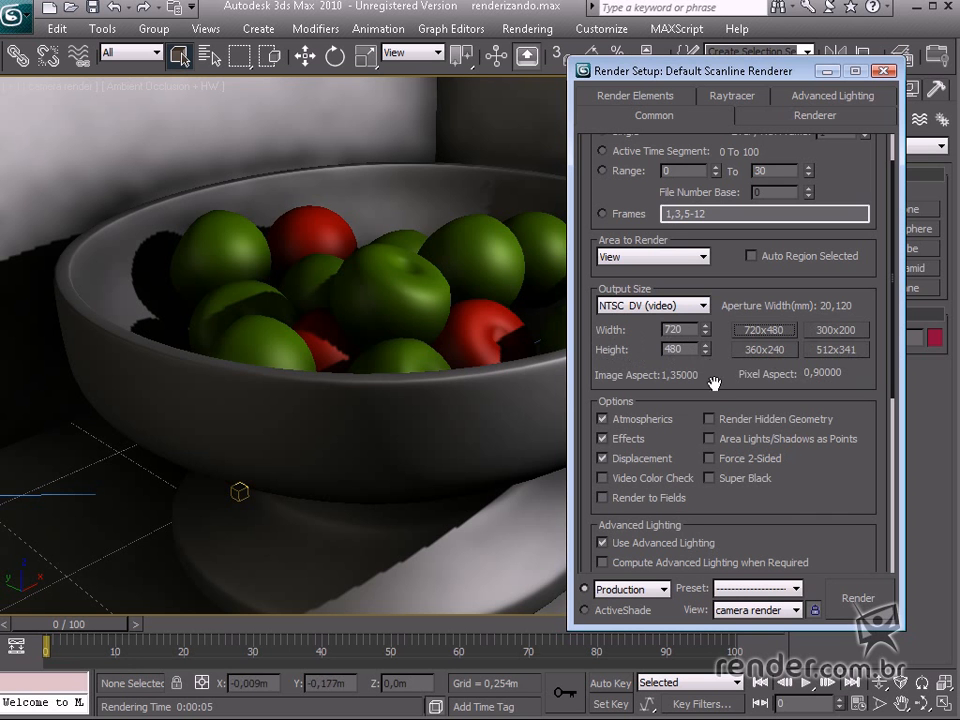
pyautogui.scroll(3)
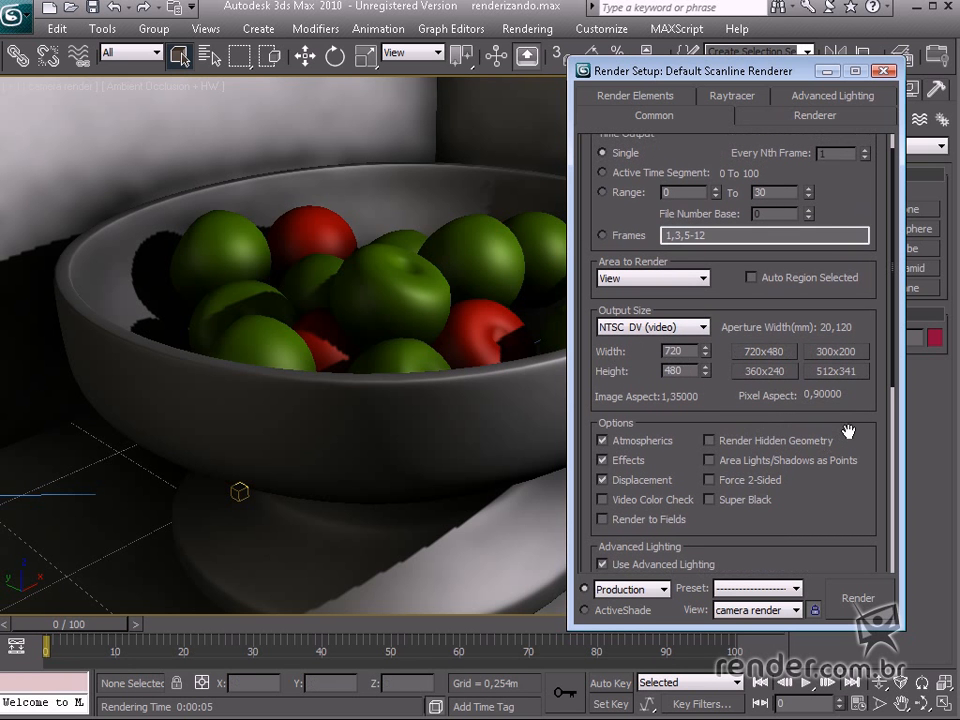
pyautogui.moveTo(840, 516)
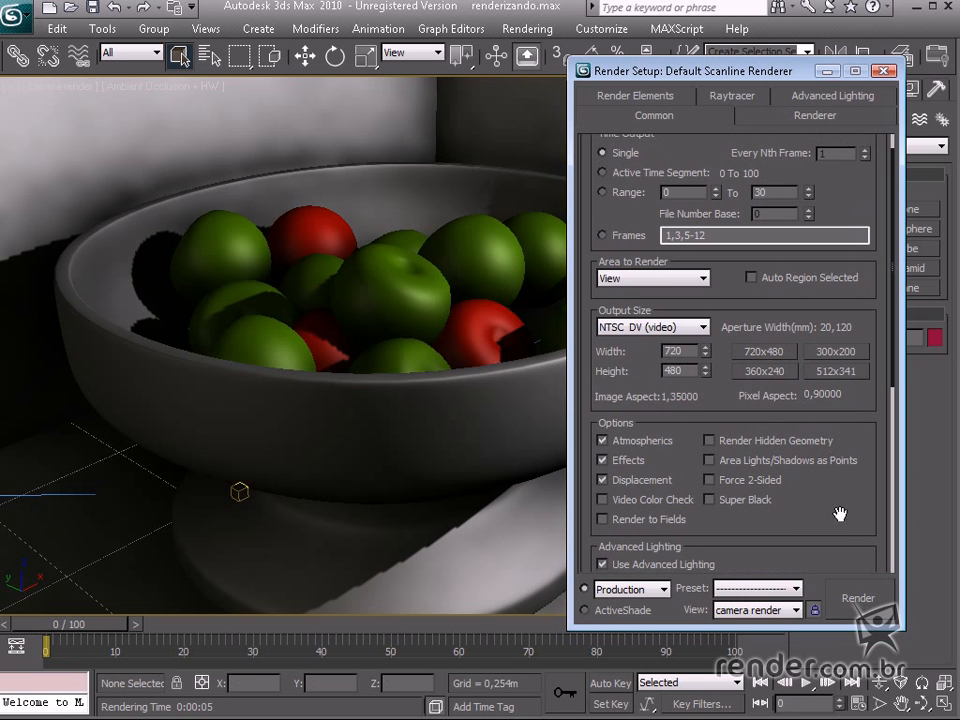
pyautogui.moveTo(840, 530)
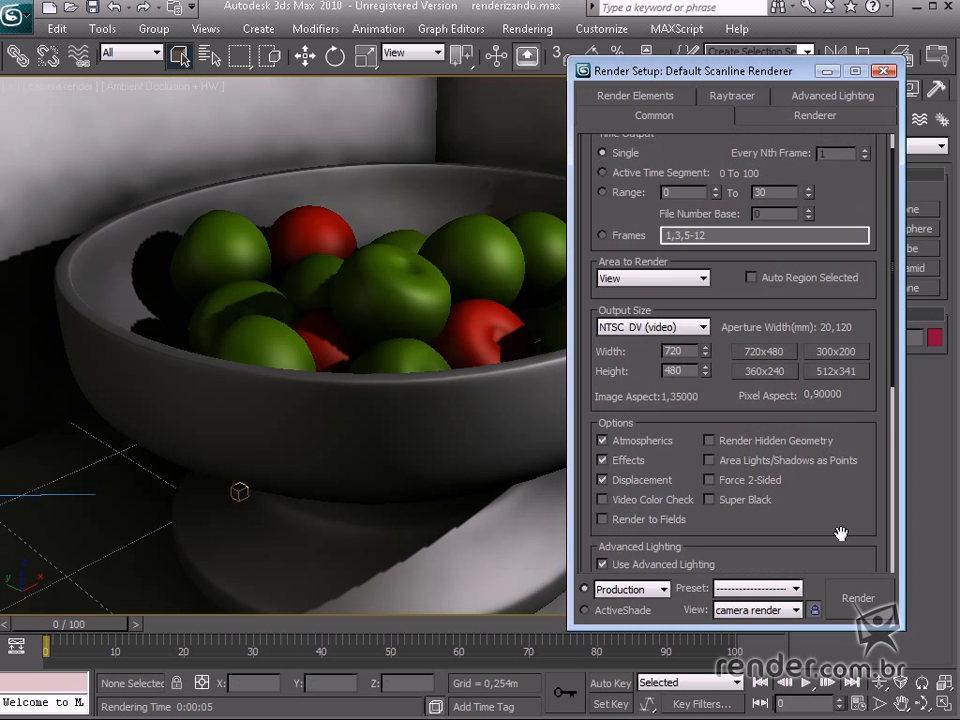
# Step: Open the Render Output File dialog from the Files... button under Render Output
pyautogui.scroll(-3)
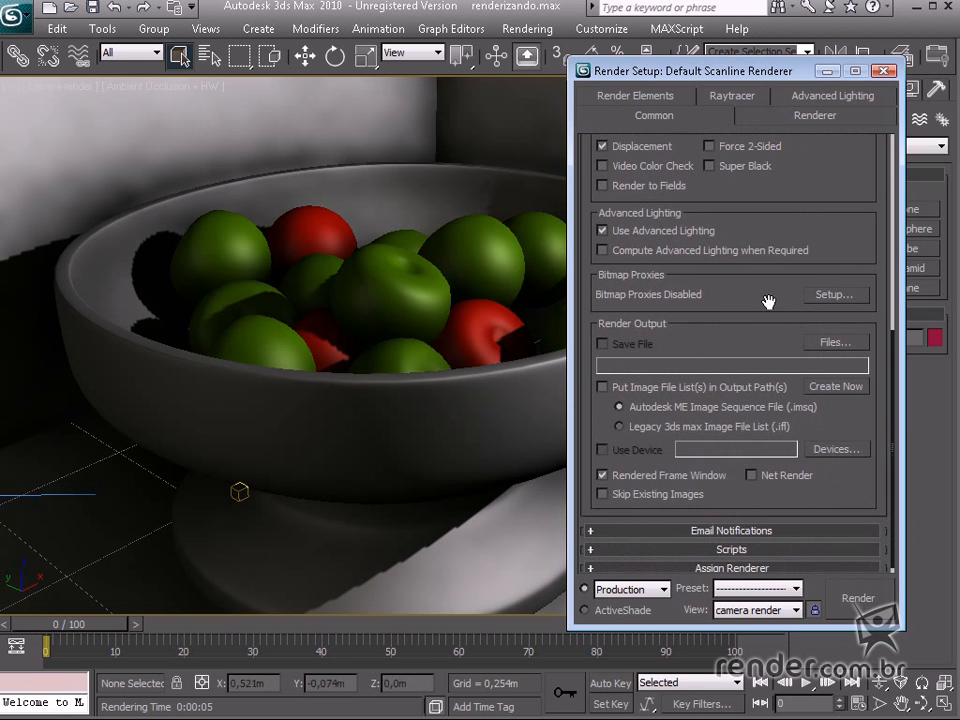
pyautogui.scroll(3)
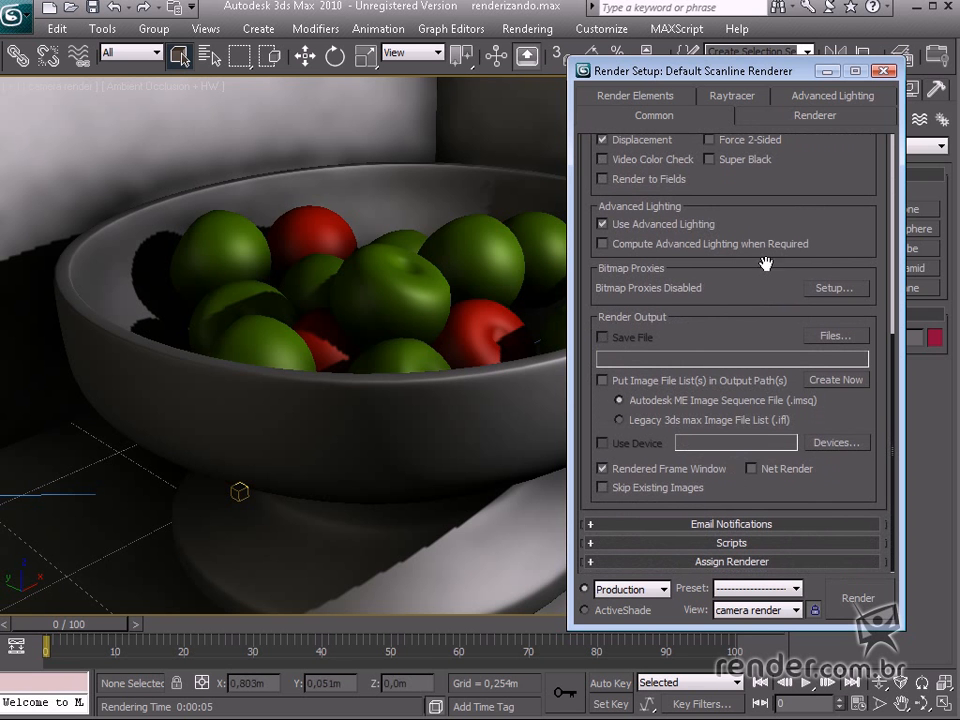
pyautogui.click(834, 336)
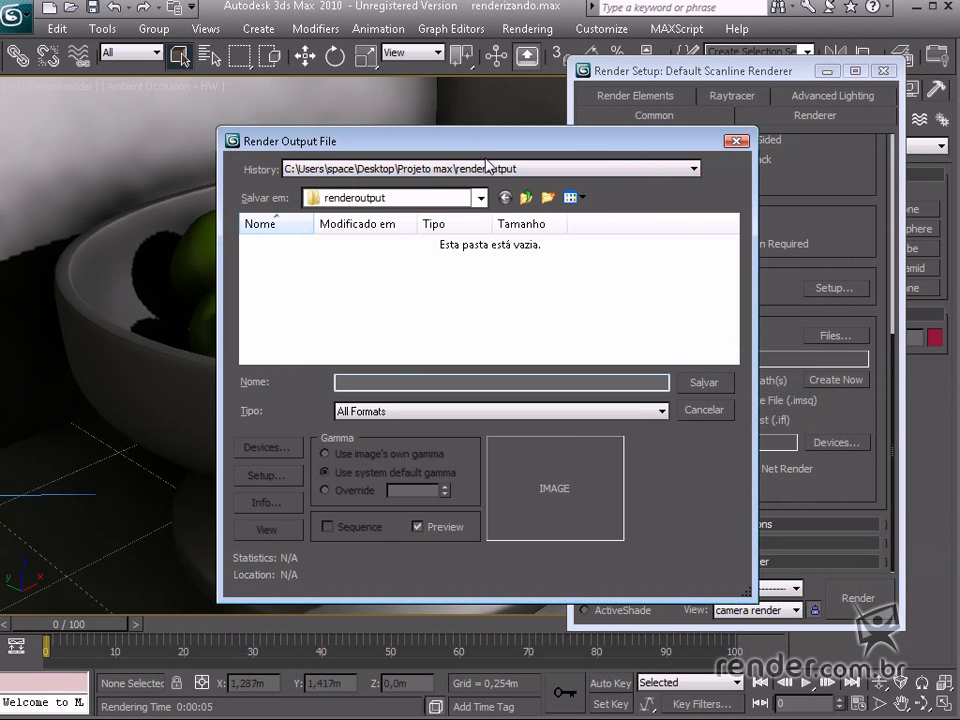
# Step: Save the render output as JPEG 'natureza_morta' in the Curso Introdução ao 3dsMax 2010 folder
pyautogui.click(692, 168)
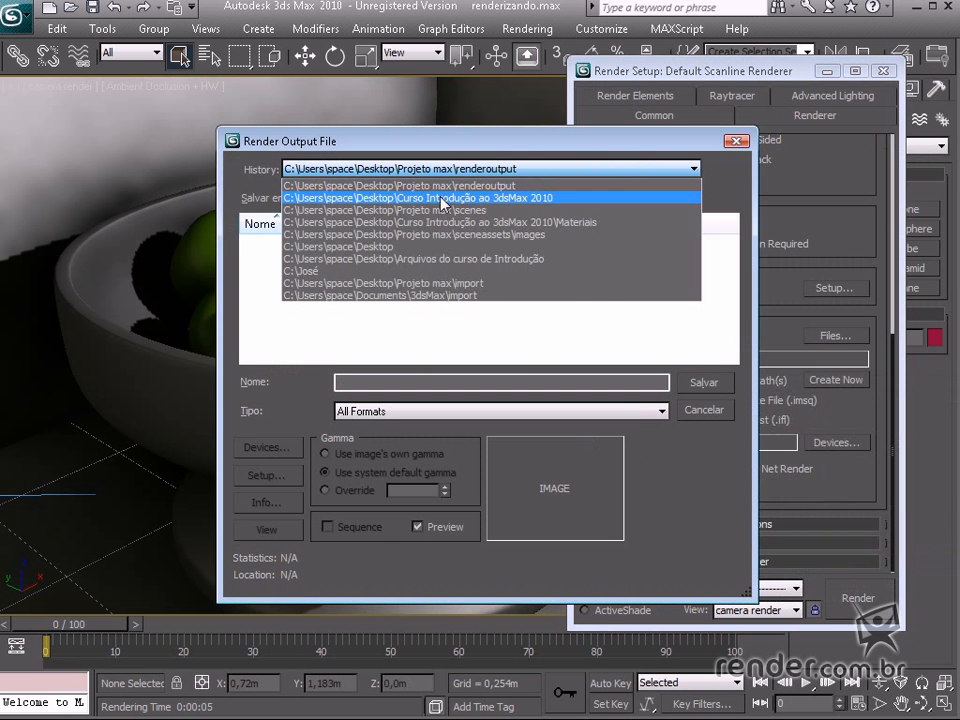
pyautogui.click(418, 198)
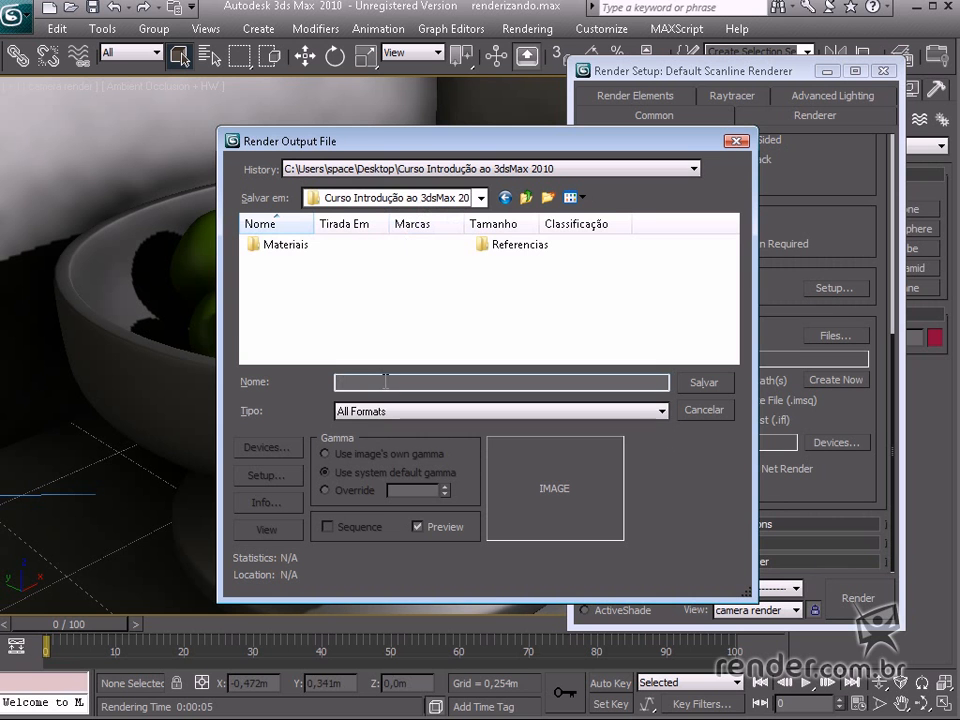
pyautogui.write('natureza')
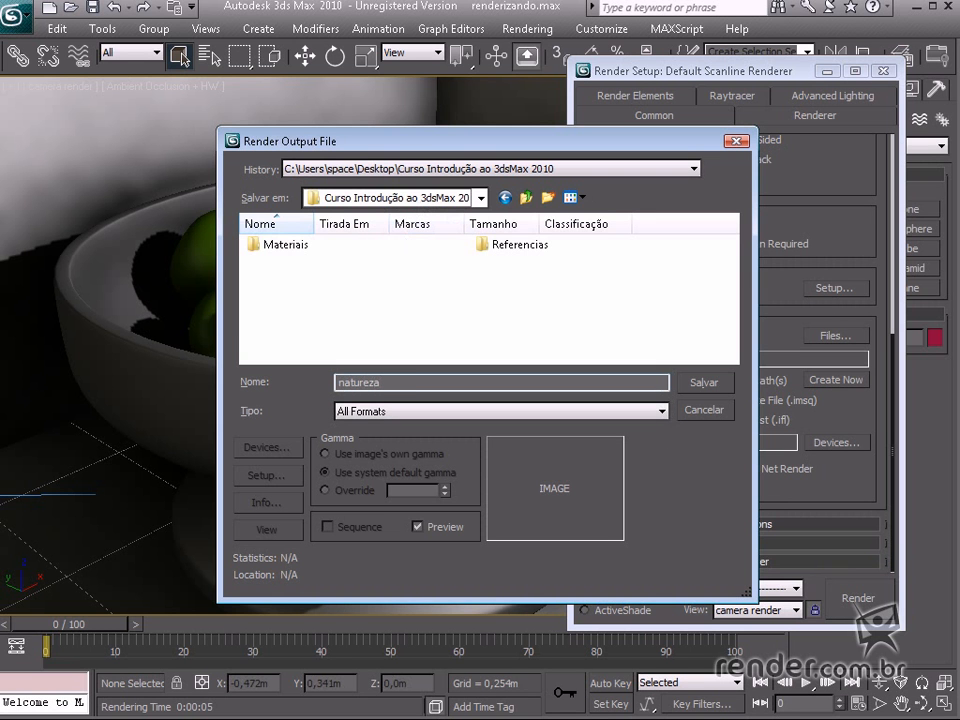
pyautogui.write('_morta')
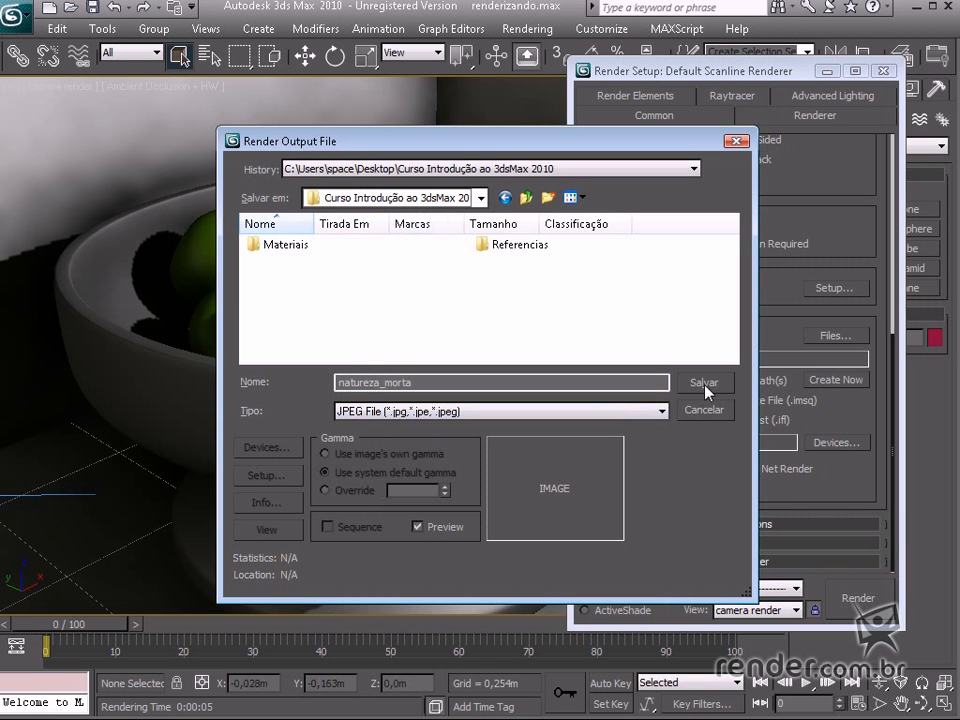
pyautogui.click(704, 382)
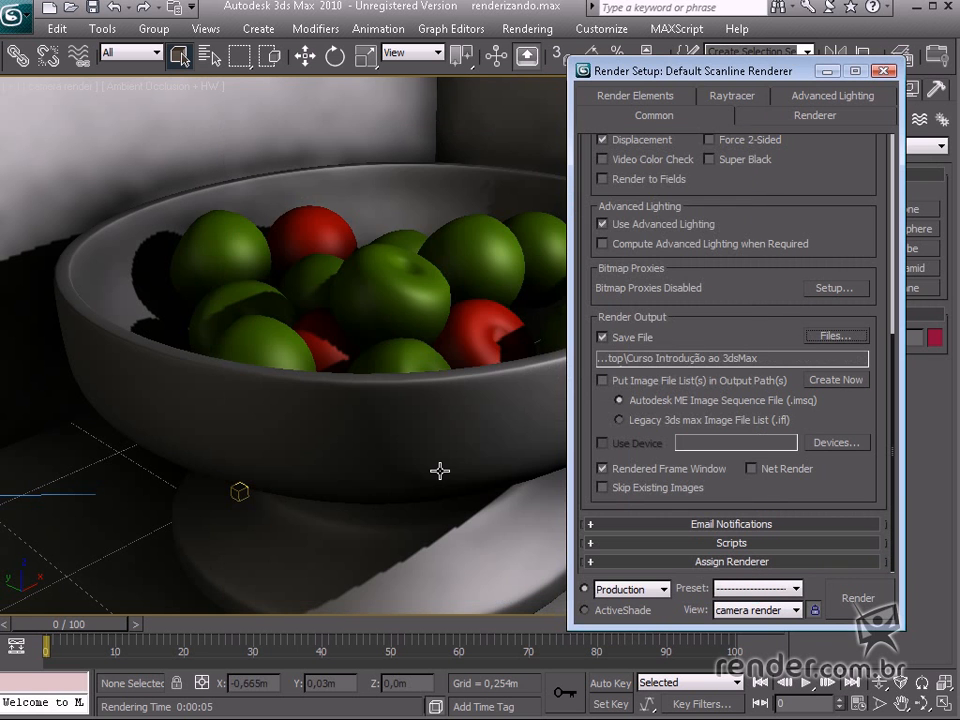
pyautogui.moveTo(472, 448)
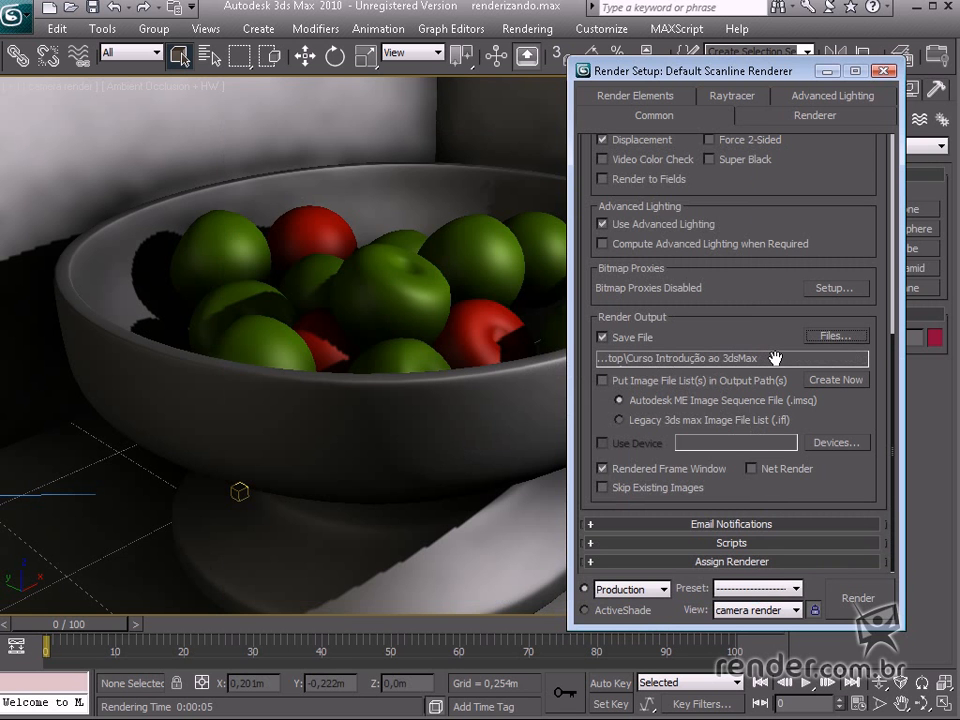
pyautogui.moveTo(758, 316)
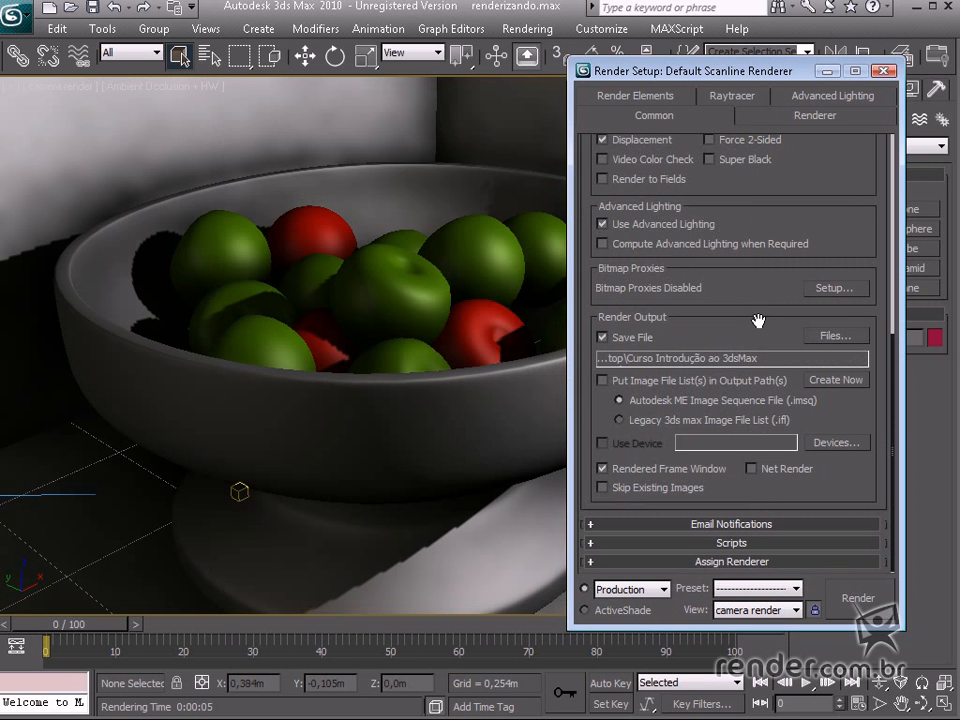
pyautogui.moveTo(754, 338)
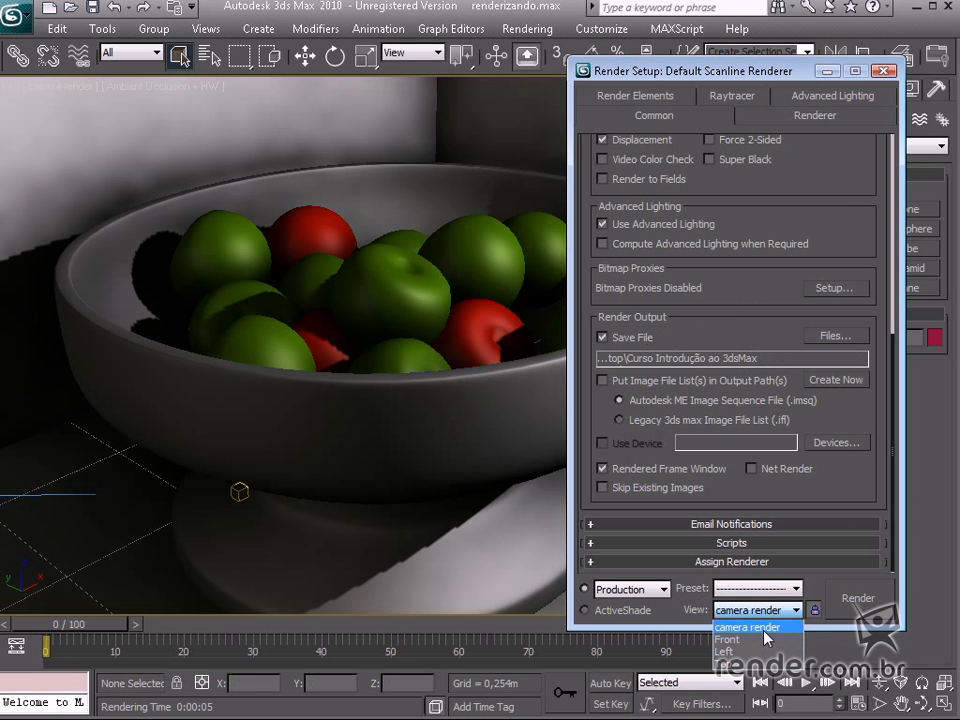
# Step: Render the apple bowl from the camera render view using the Render button
pyautogui.click(744, 628)
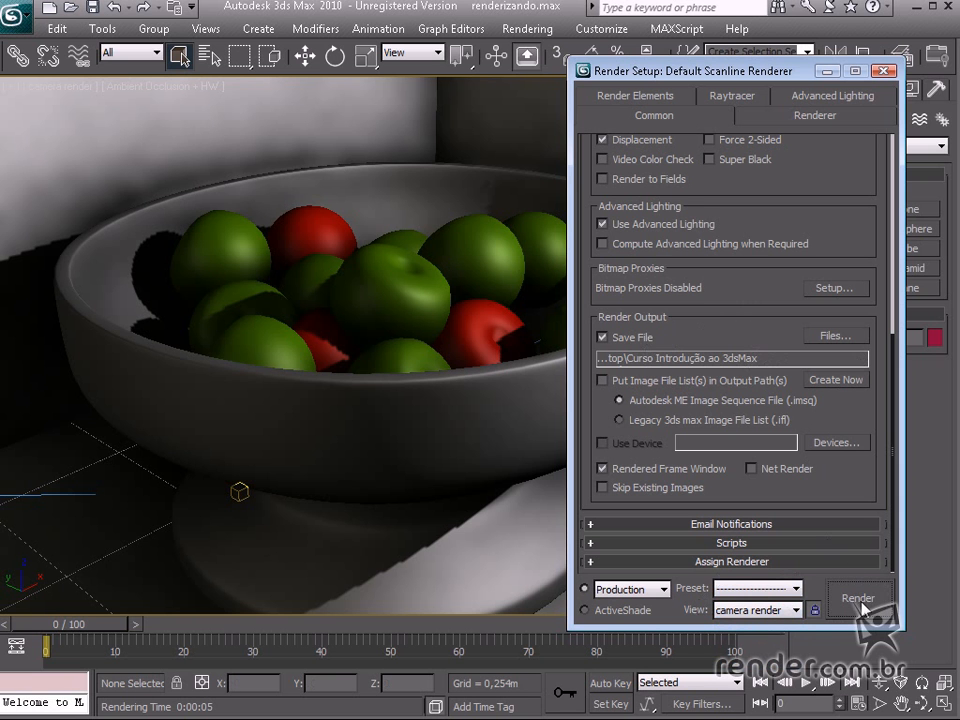
pyautogui.click(856, 598)
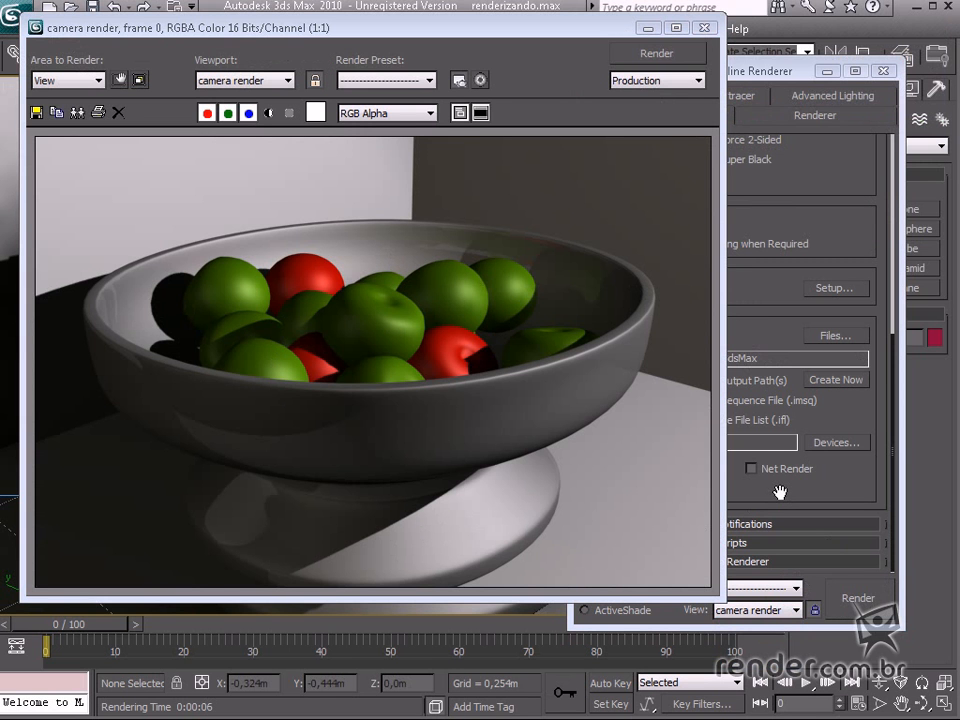
pyautogui.moveTo(768, 496)
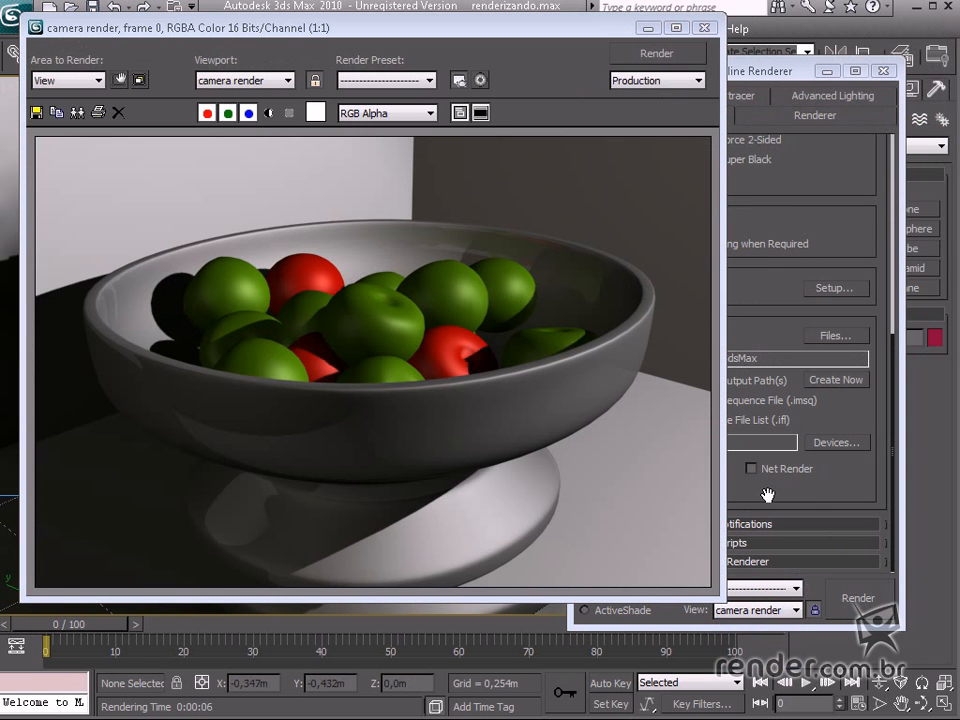